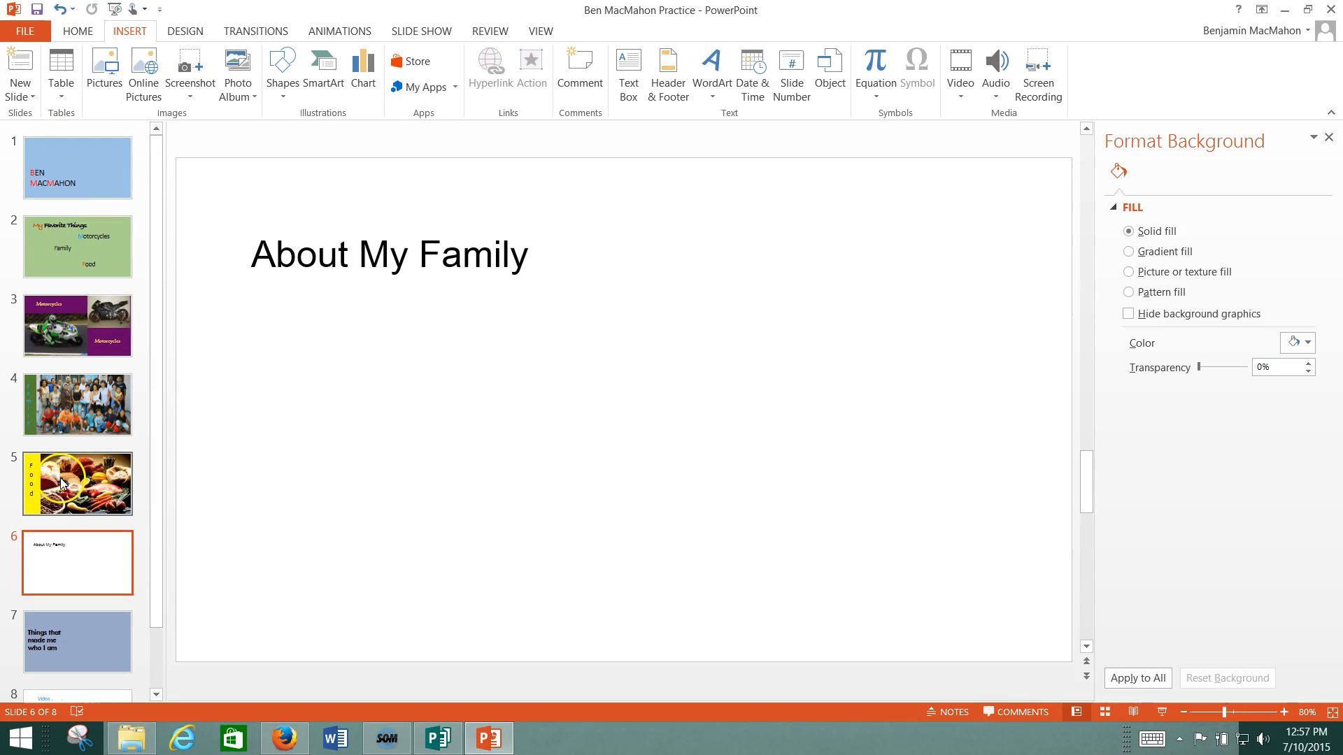
# Browse the slides, then drag the Food slide photo's corner to enlarge it across the slide
pyautogui.scroll(-3)
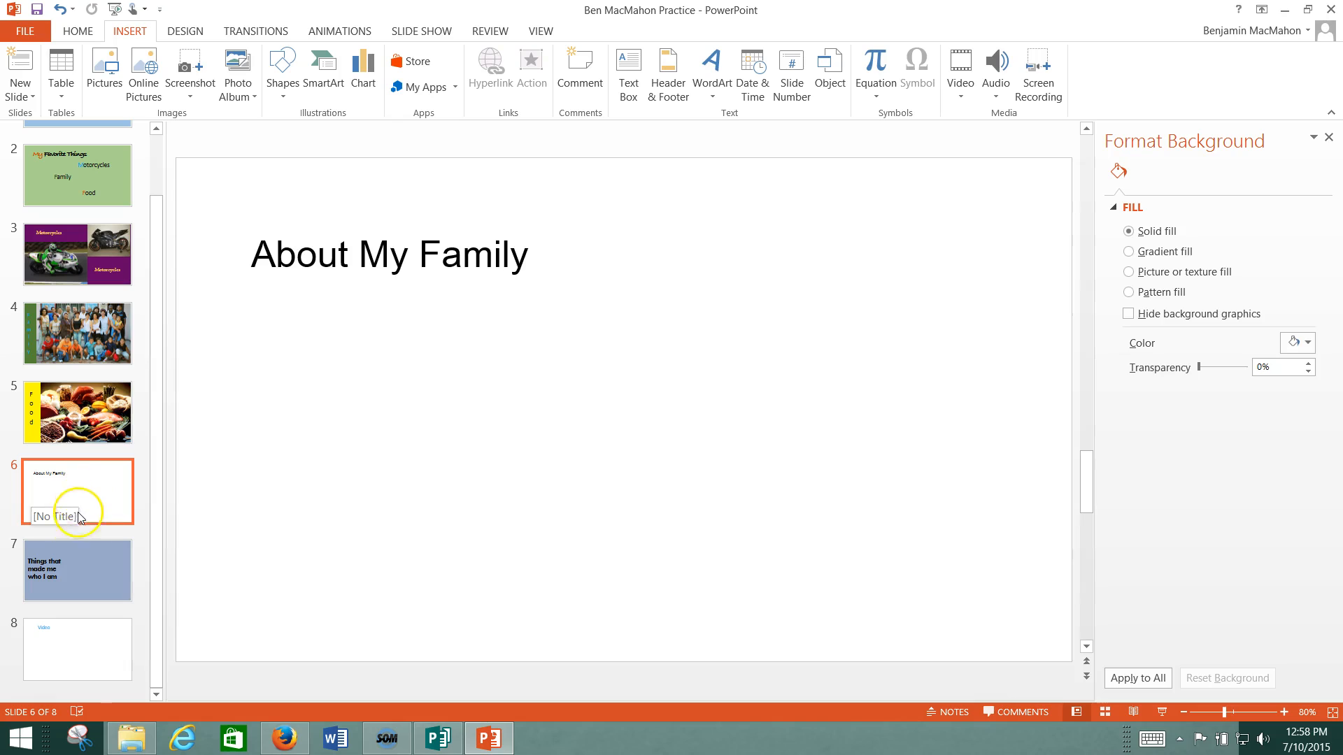
pyautogui.click(77, 570)
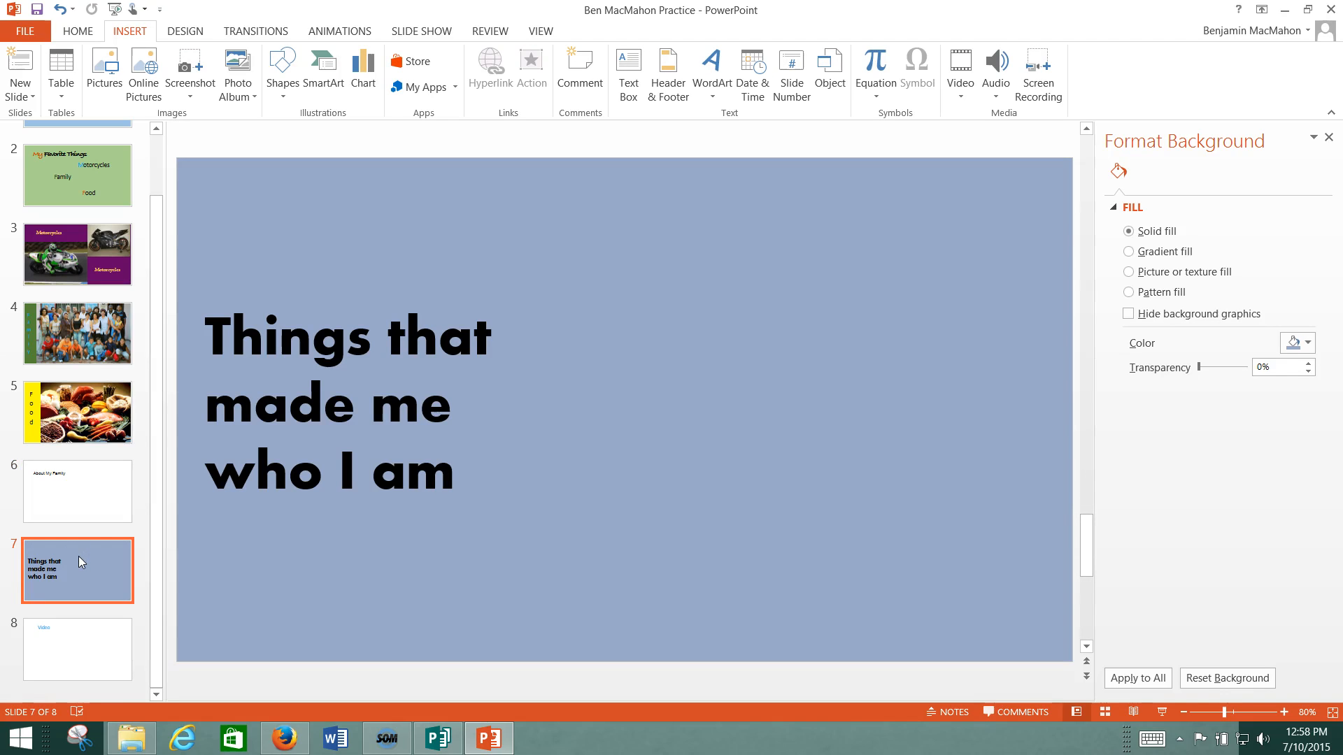
pyautogui.click(77, 648)
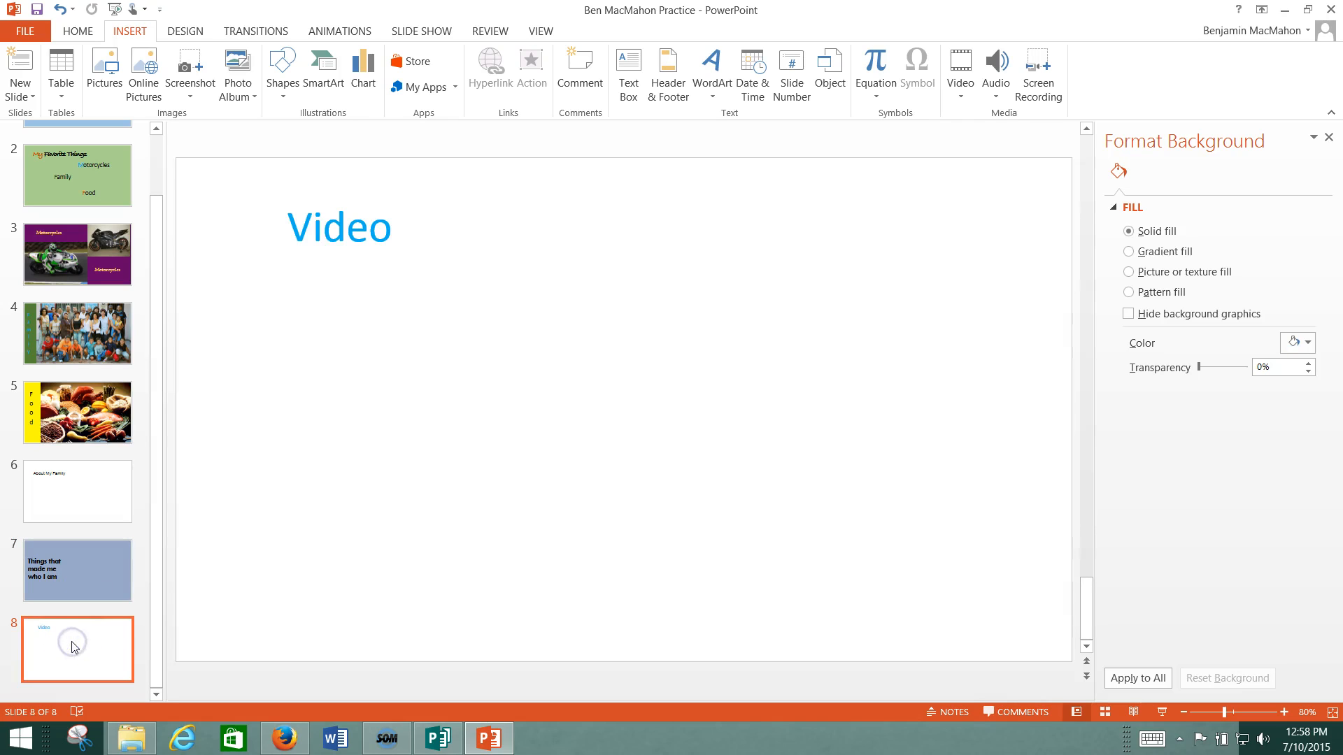
pyautogui.click(77, 491)
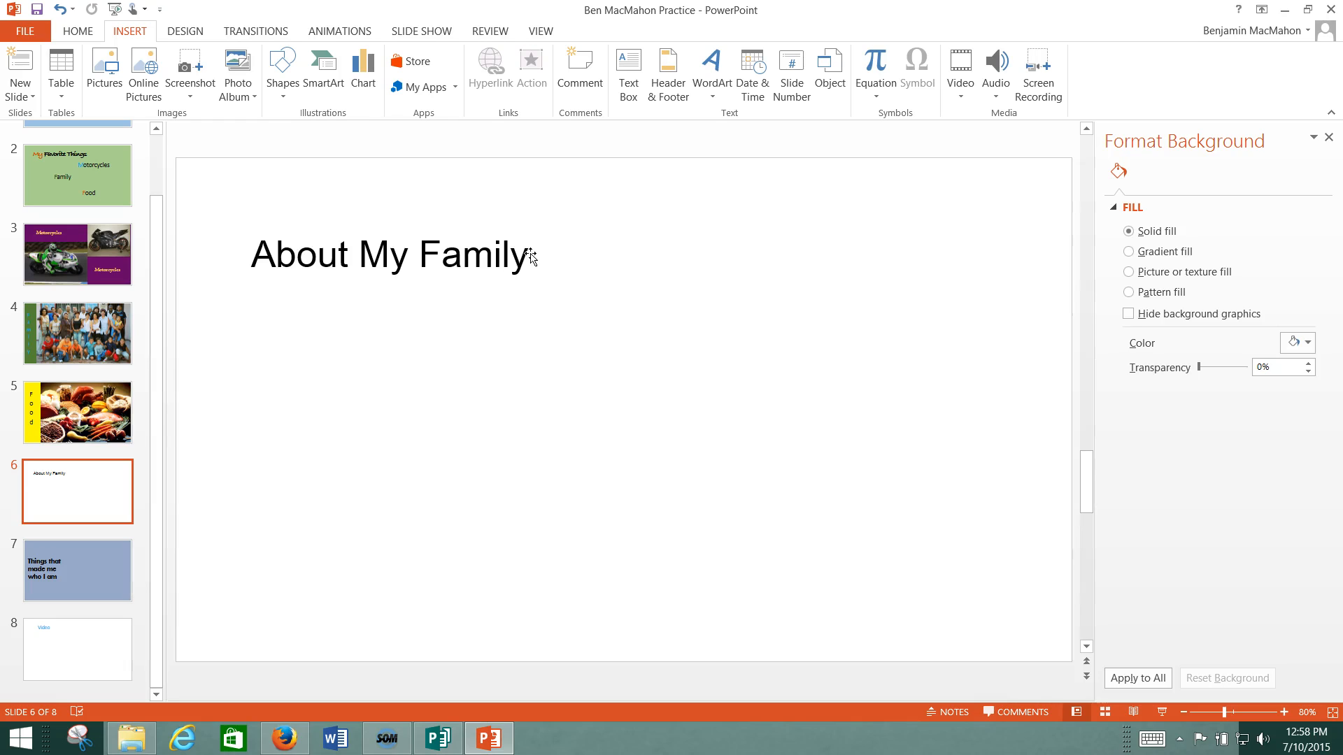
pyautogui.moveTo(447, 126)
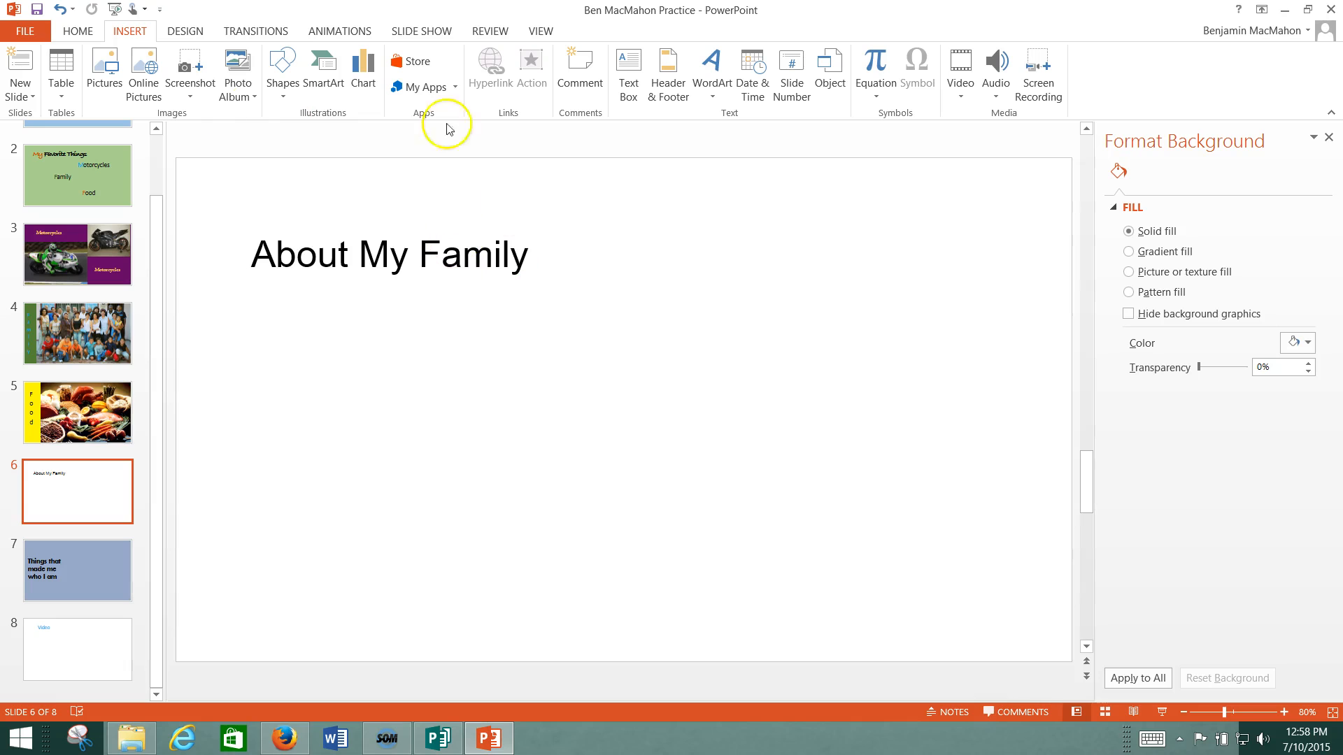
pyautogui.click(77, 412)
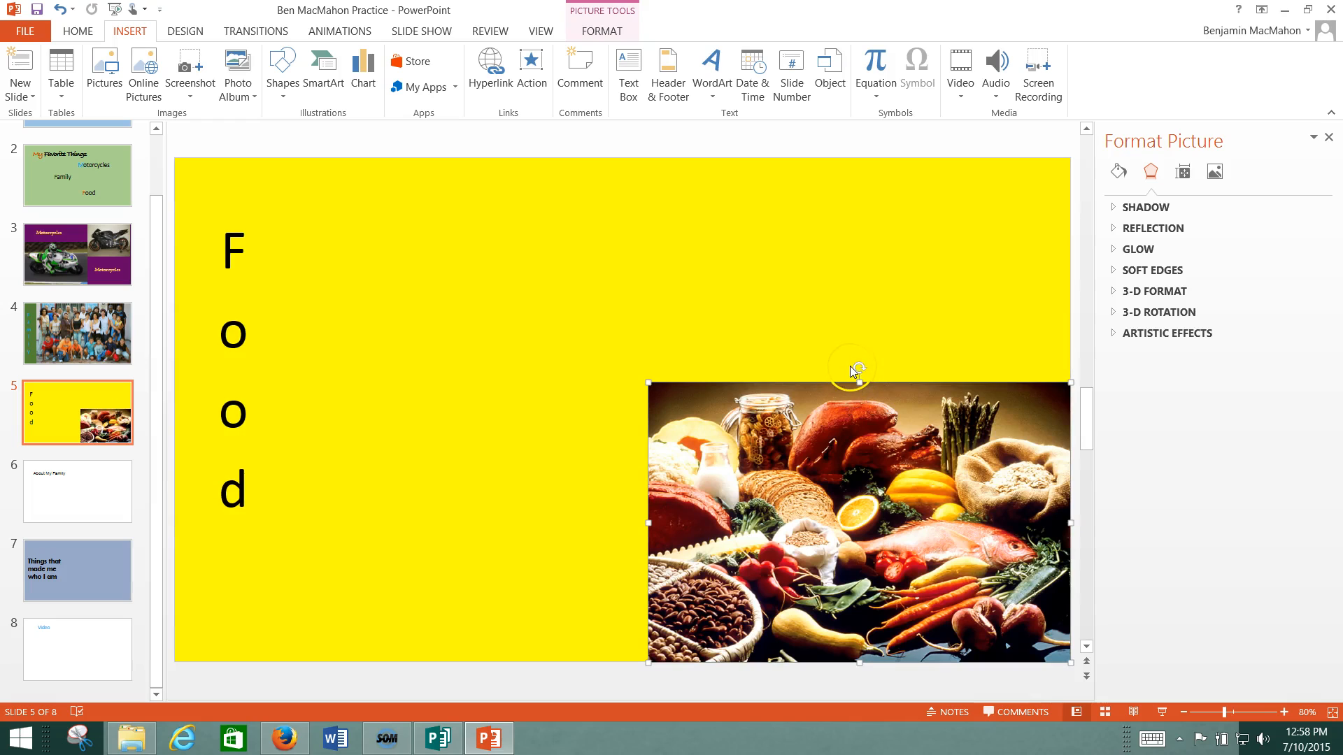
pyautogui.moveTo(792, 379)
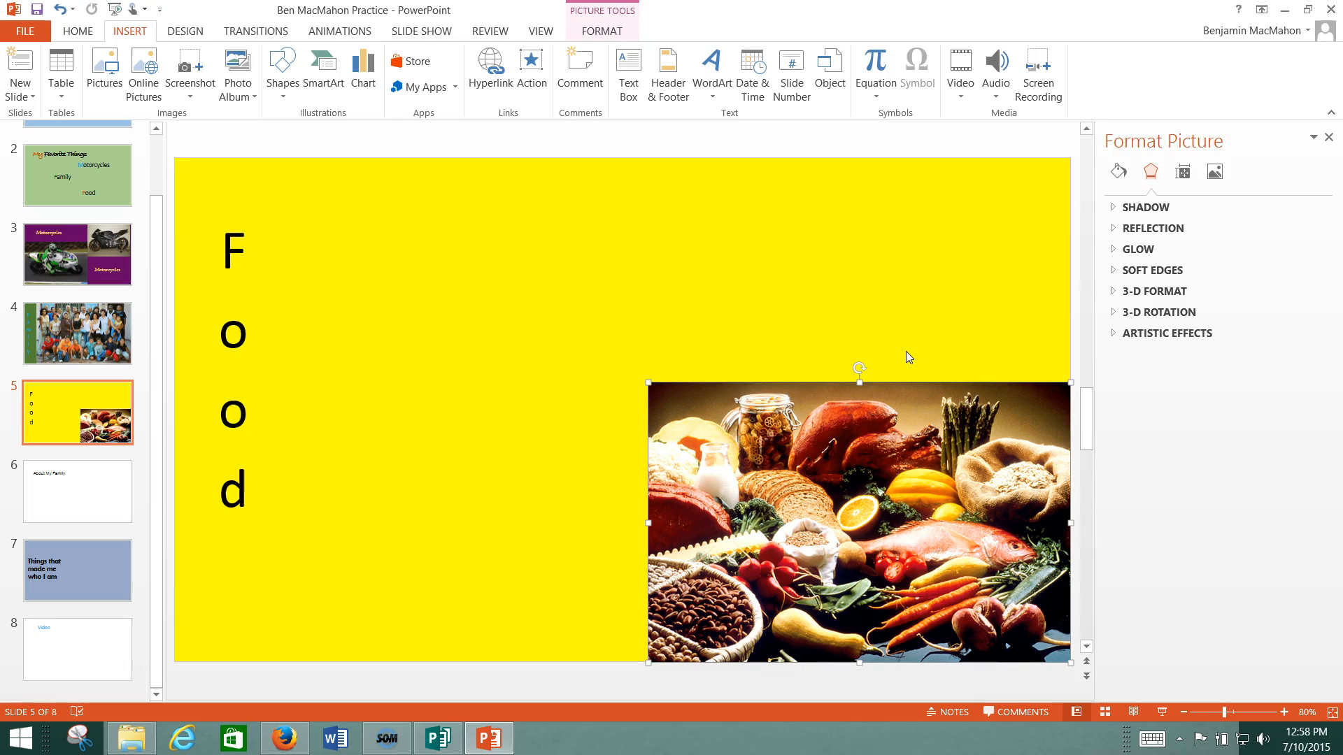
pyautogui.moveTo(858, 382); pyautogui.dragTo(858, 161)
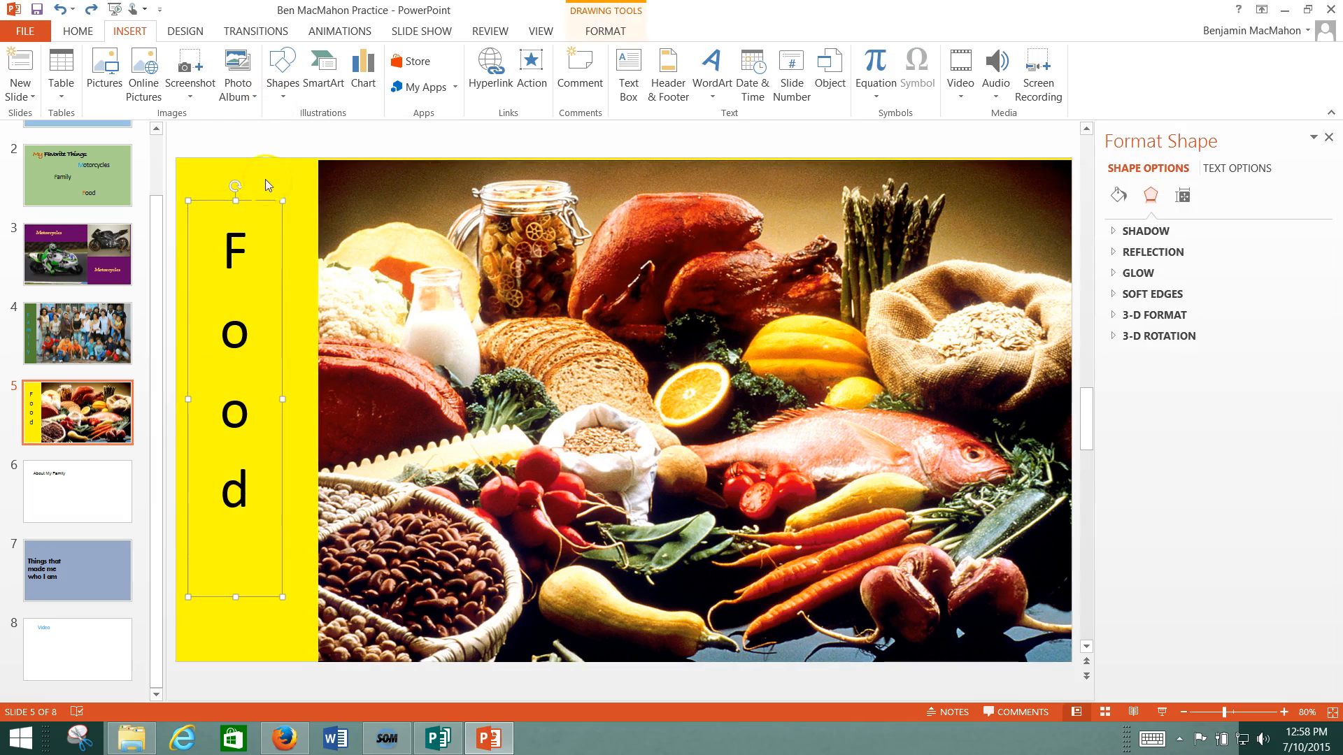
pyautogui.moveTo(183, 31)
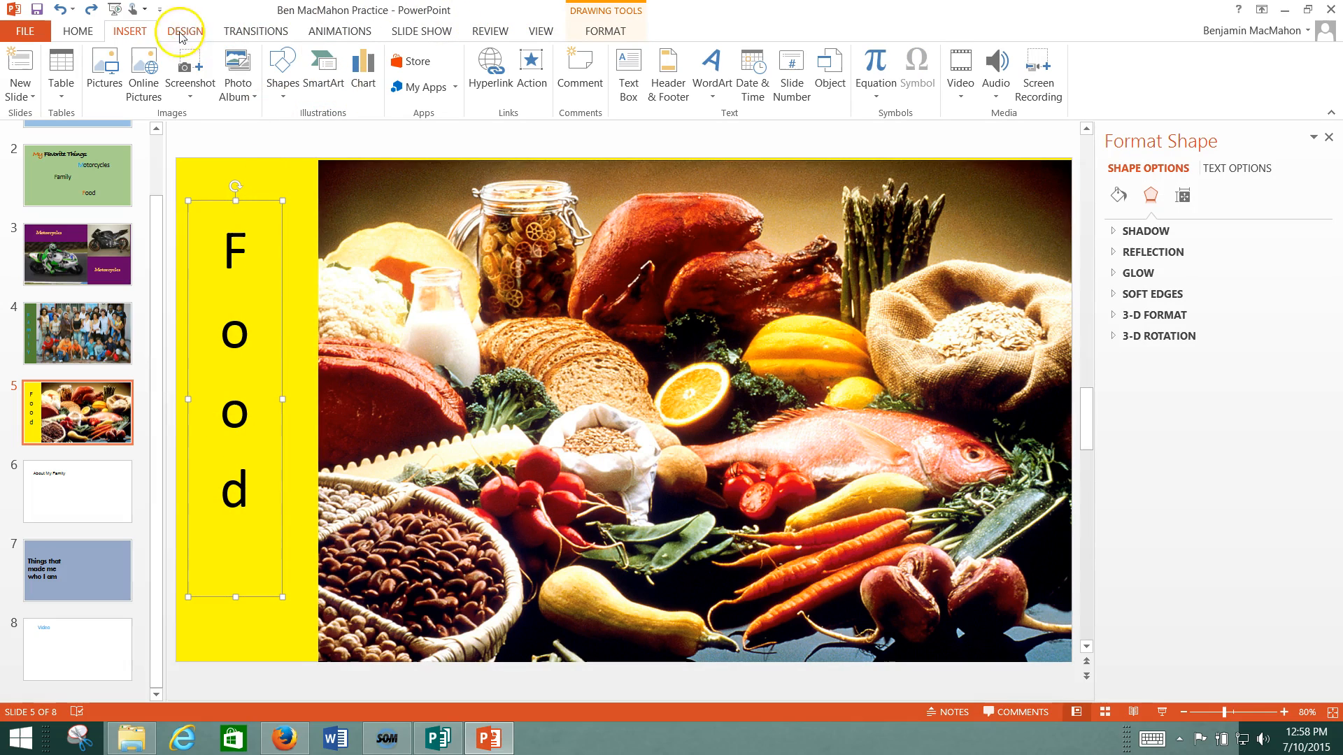
pyautogui.click(76, 31)
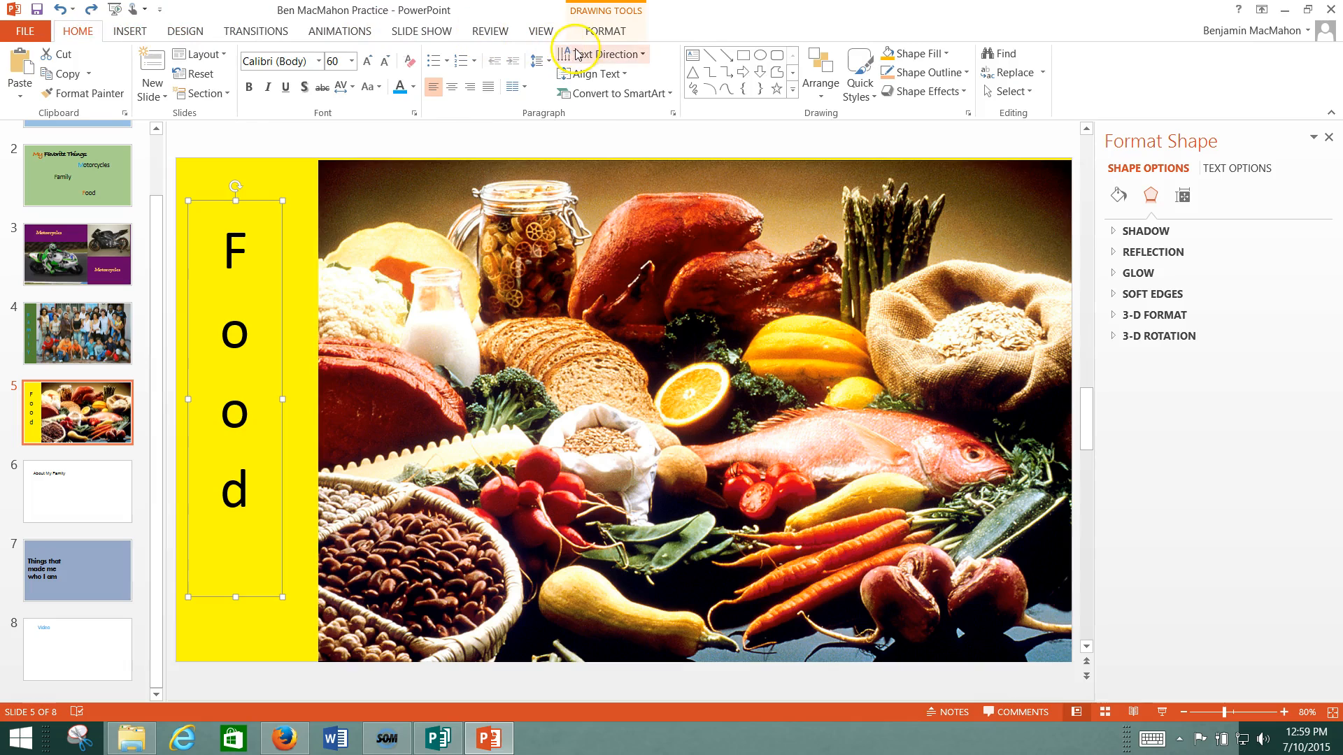
pyautogui.moveTo(623, 55)
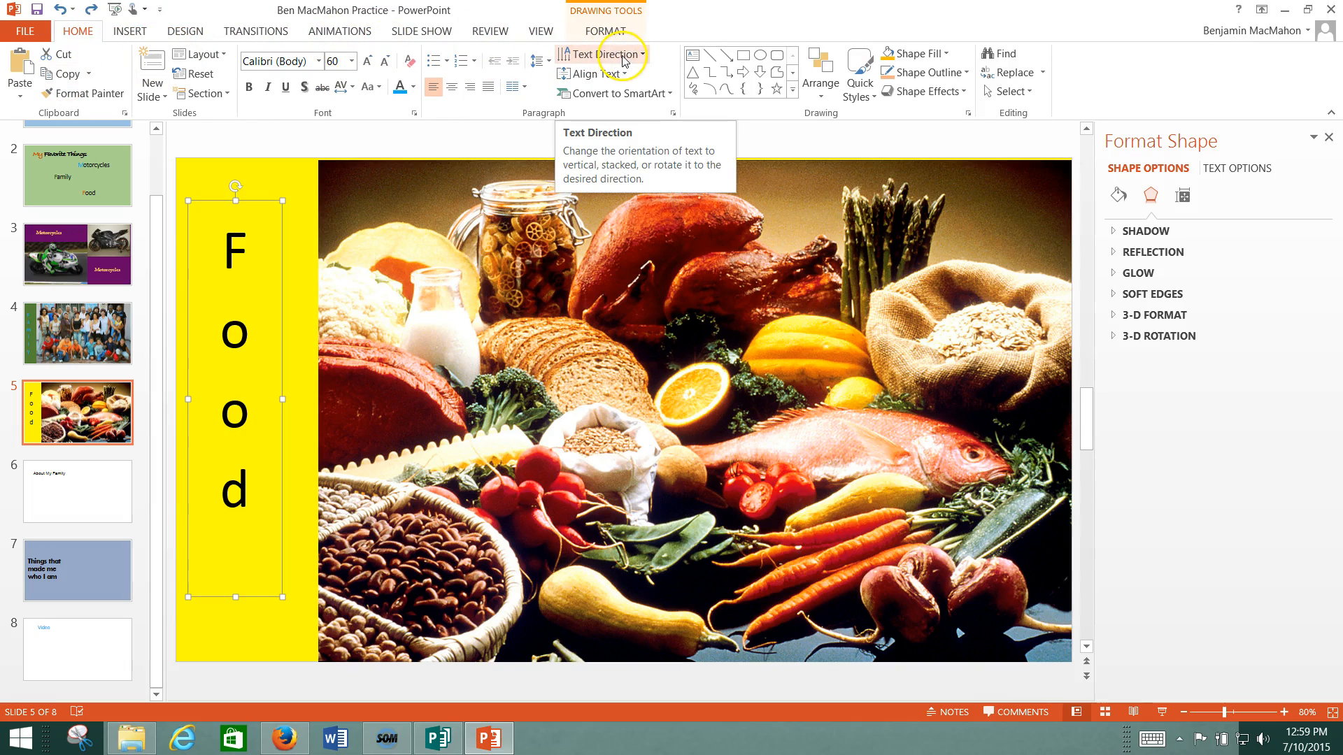
pyautogui.moveTo(646, 58)
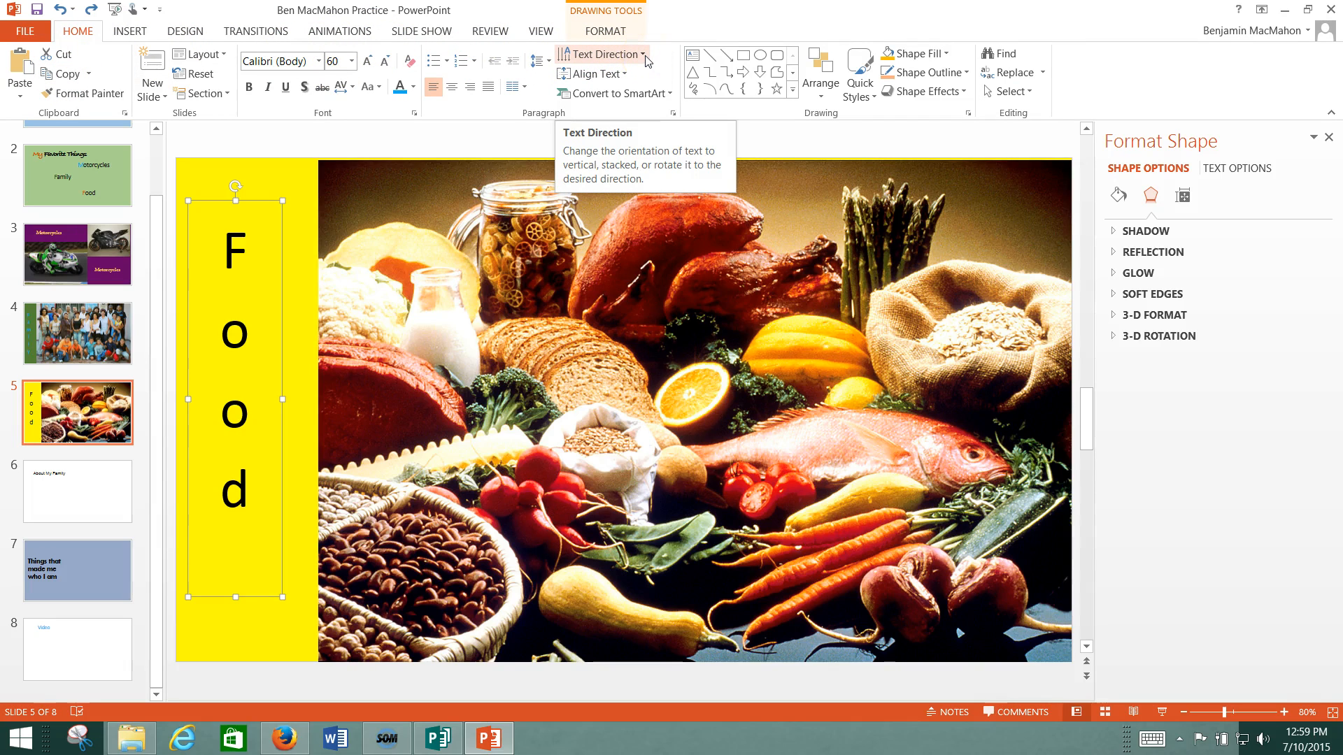
pyautogui.click(601, 53)
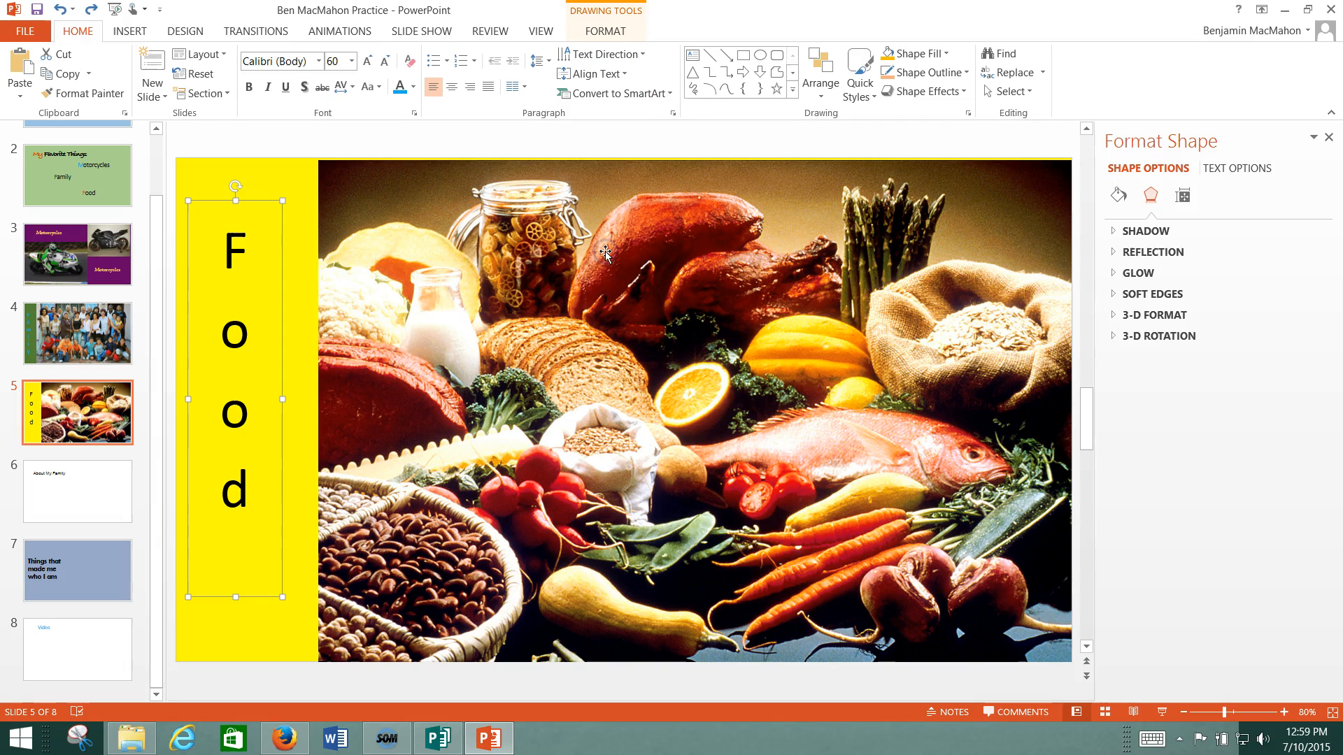
pyautogui.click(77, 332)
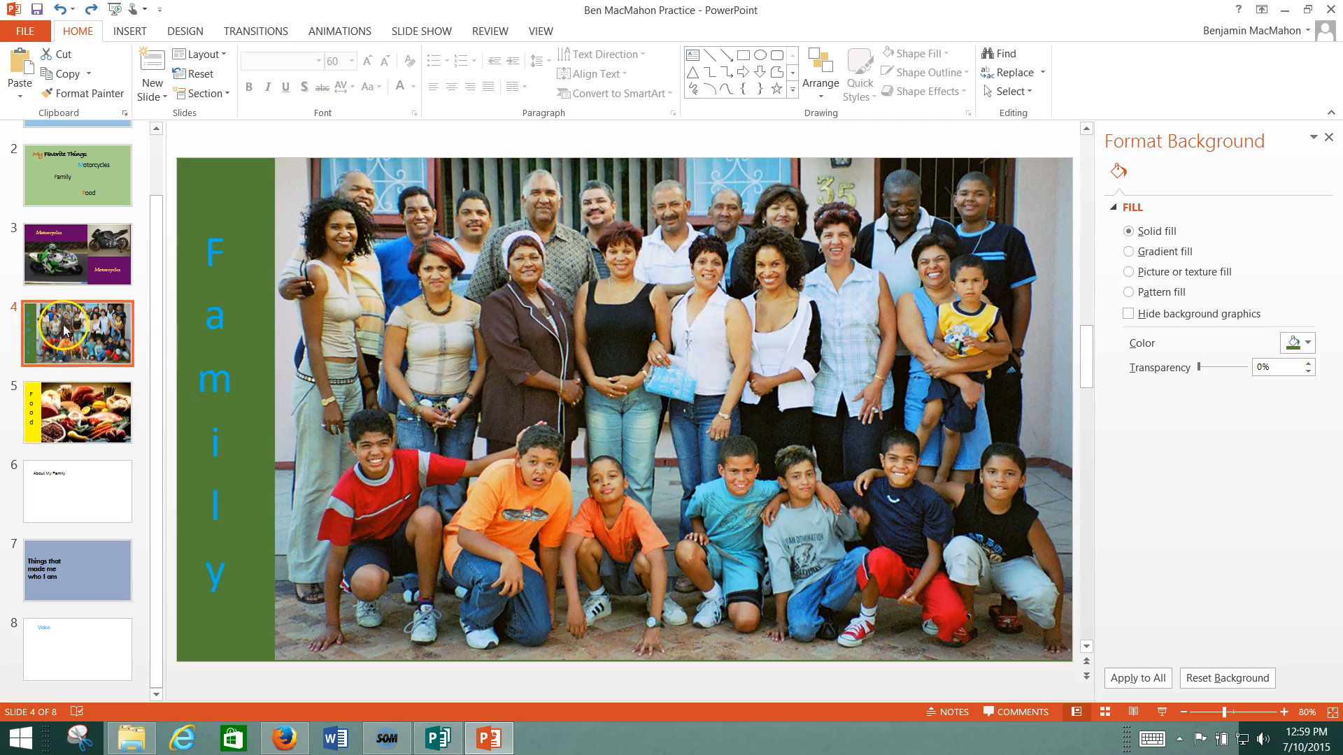
pyautogui.click(77, 412)
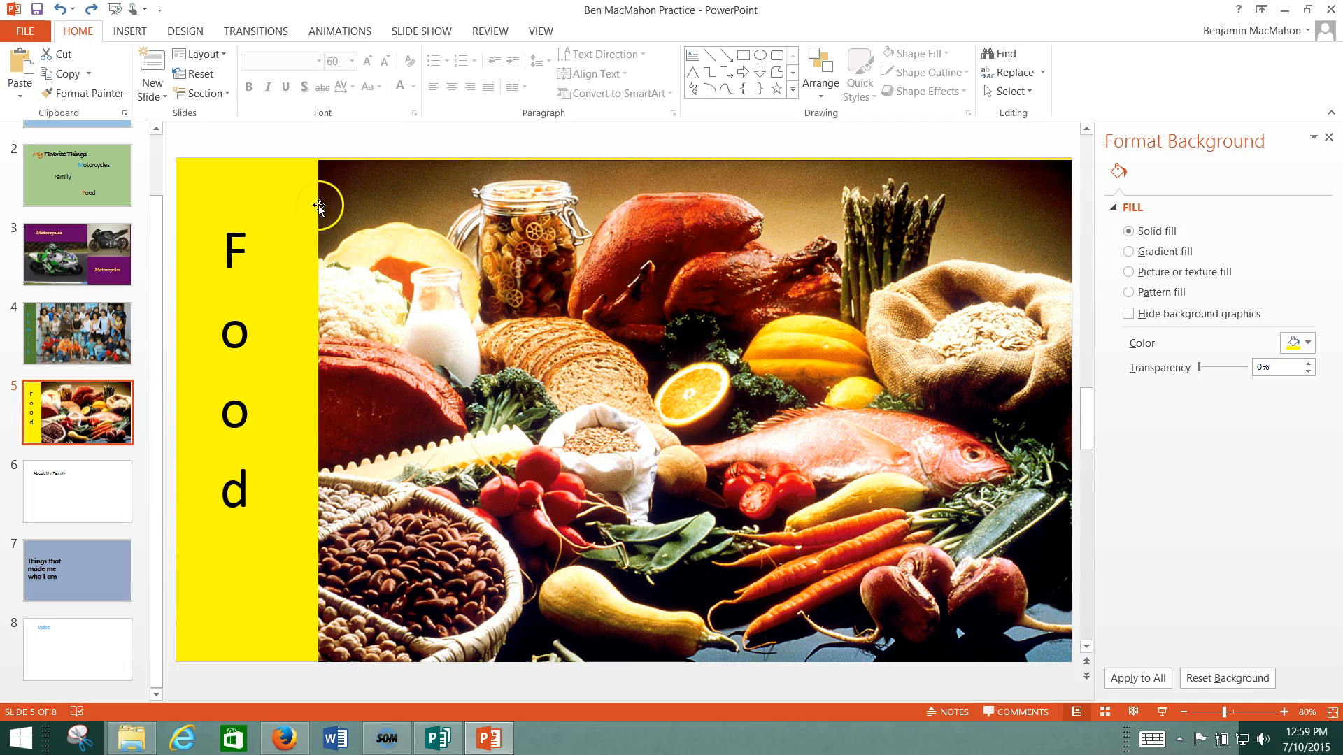
# Step through the Family and About My Family slides to reach the Video slide
pyautogui.click(77, 333)
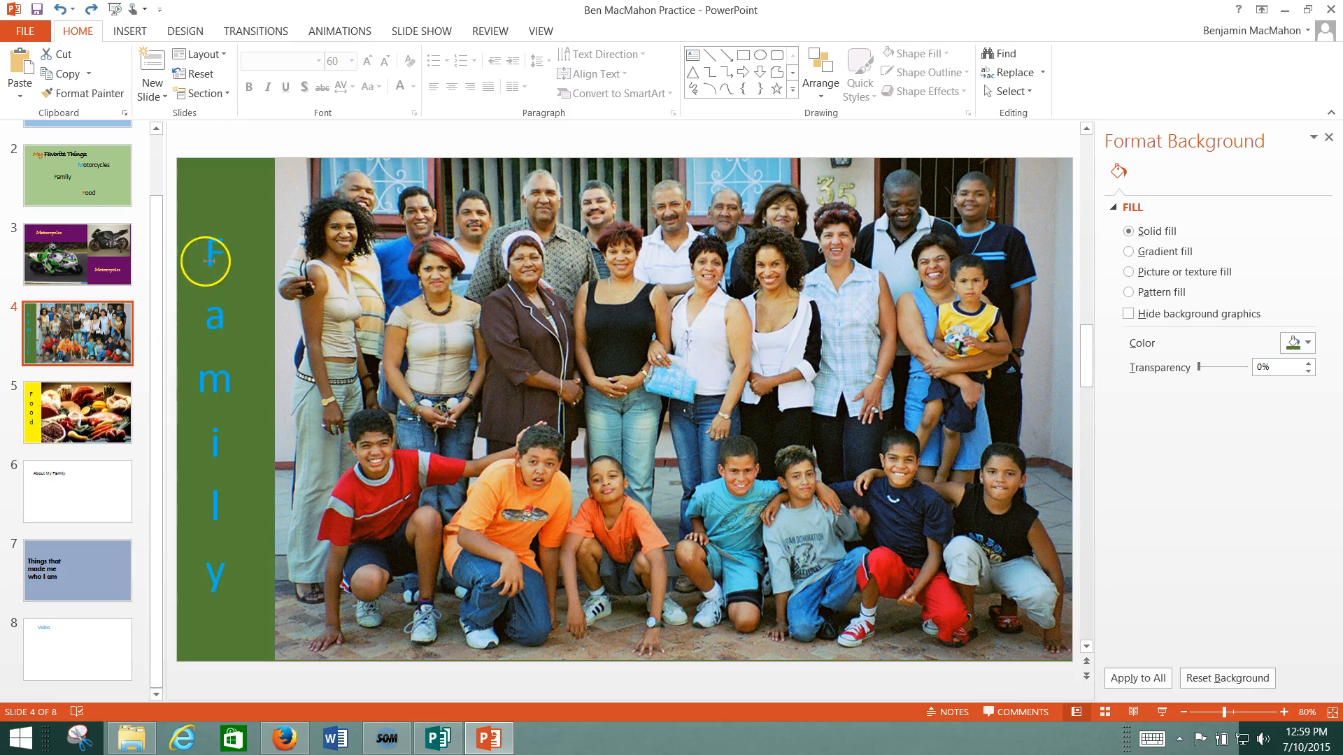
pyautogui.click(77, 491)
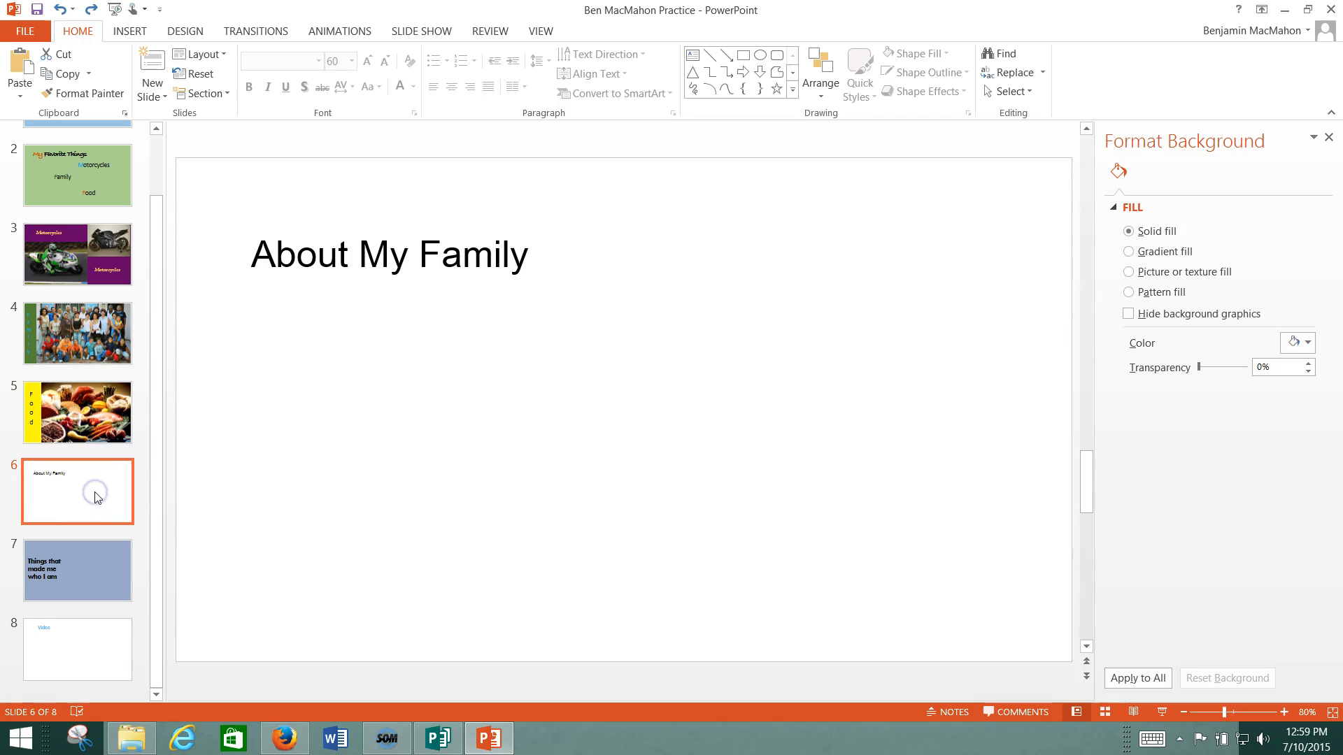
pyautogui.moveTo(284, 345)
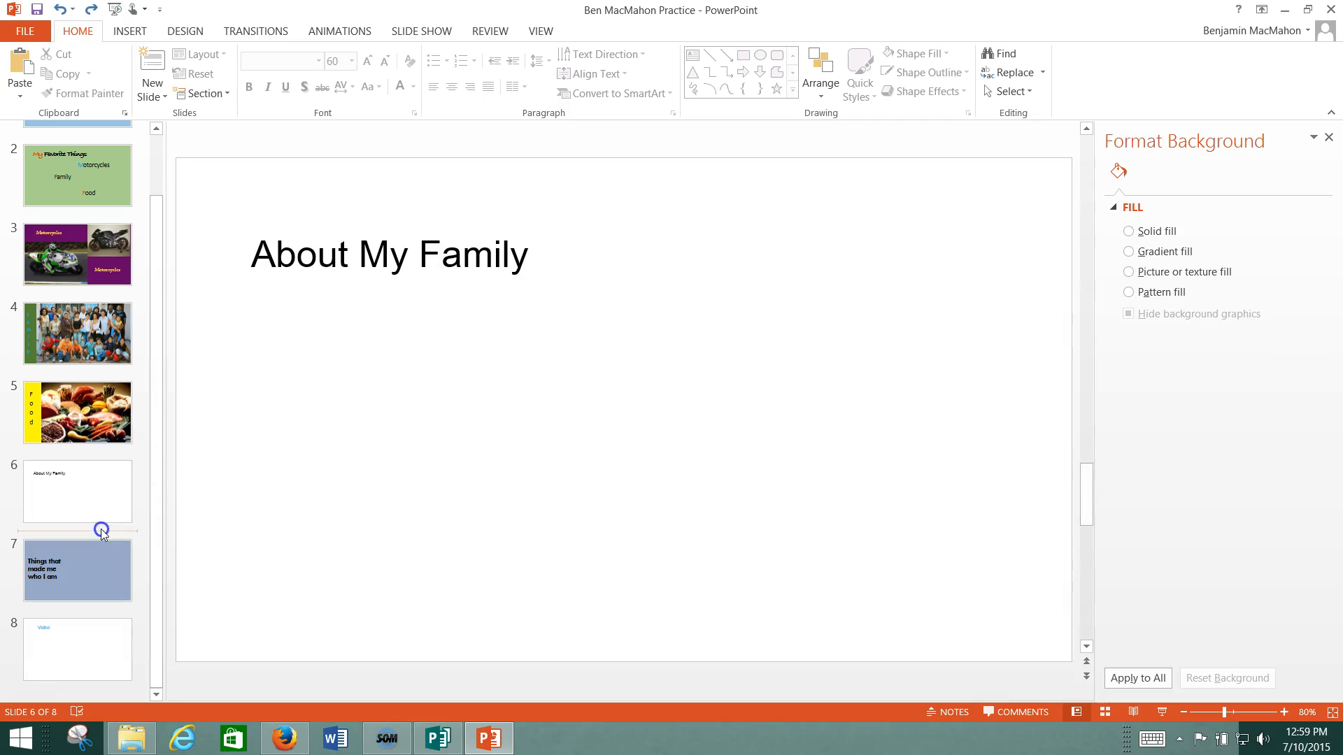
pyautogui.click(1129, 232)
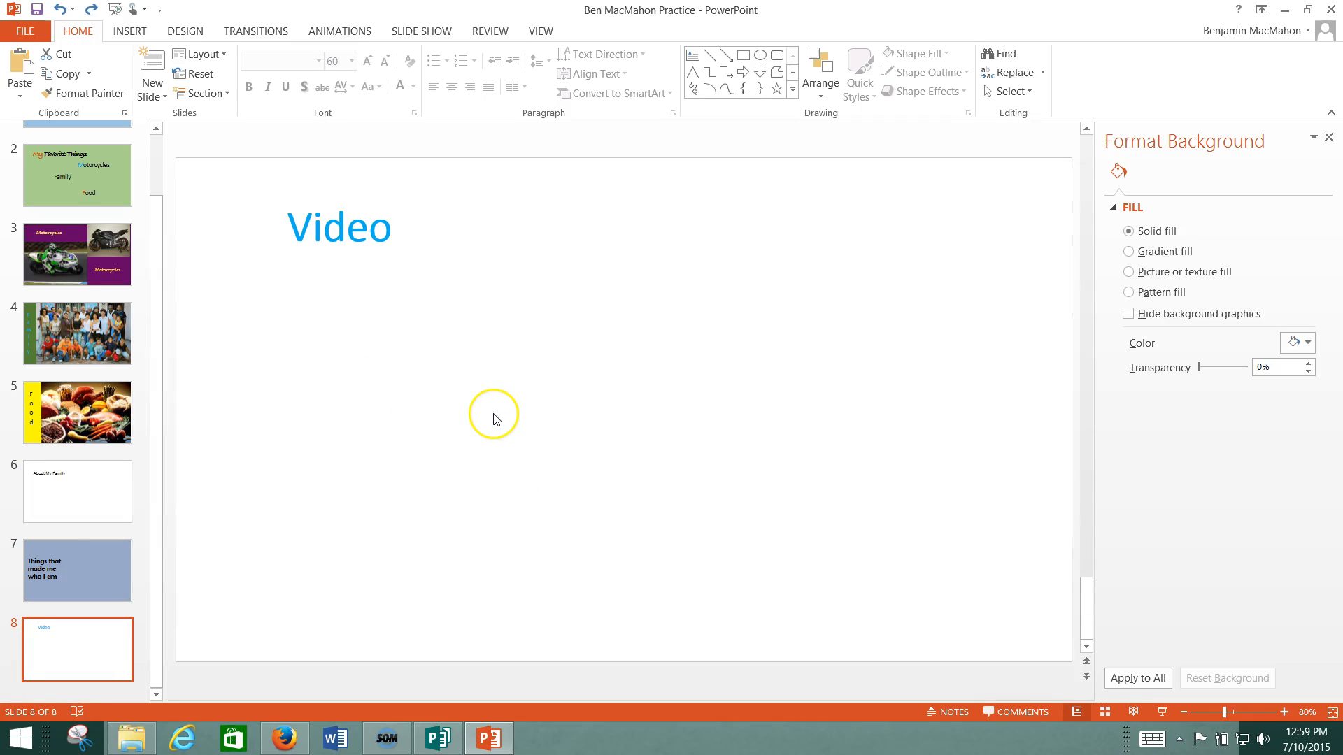
pyautogui.moveTo(351, 257)
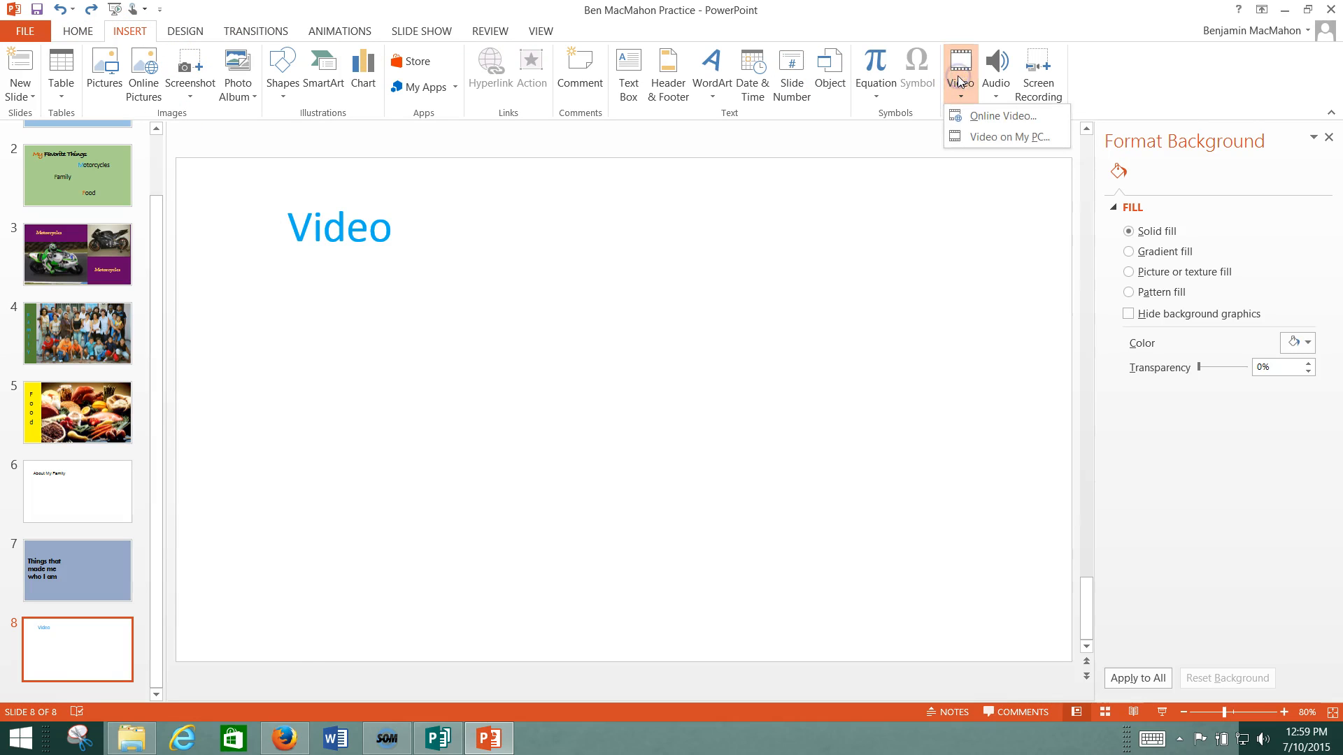
# Choose Online Video and start a YouTube search in the Insert Video dialog
pyautogui.click(999, 116)
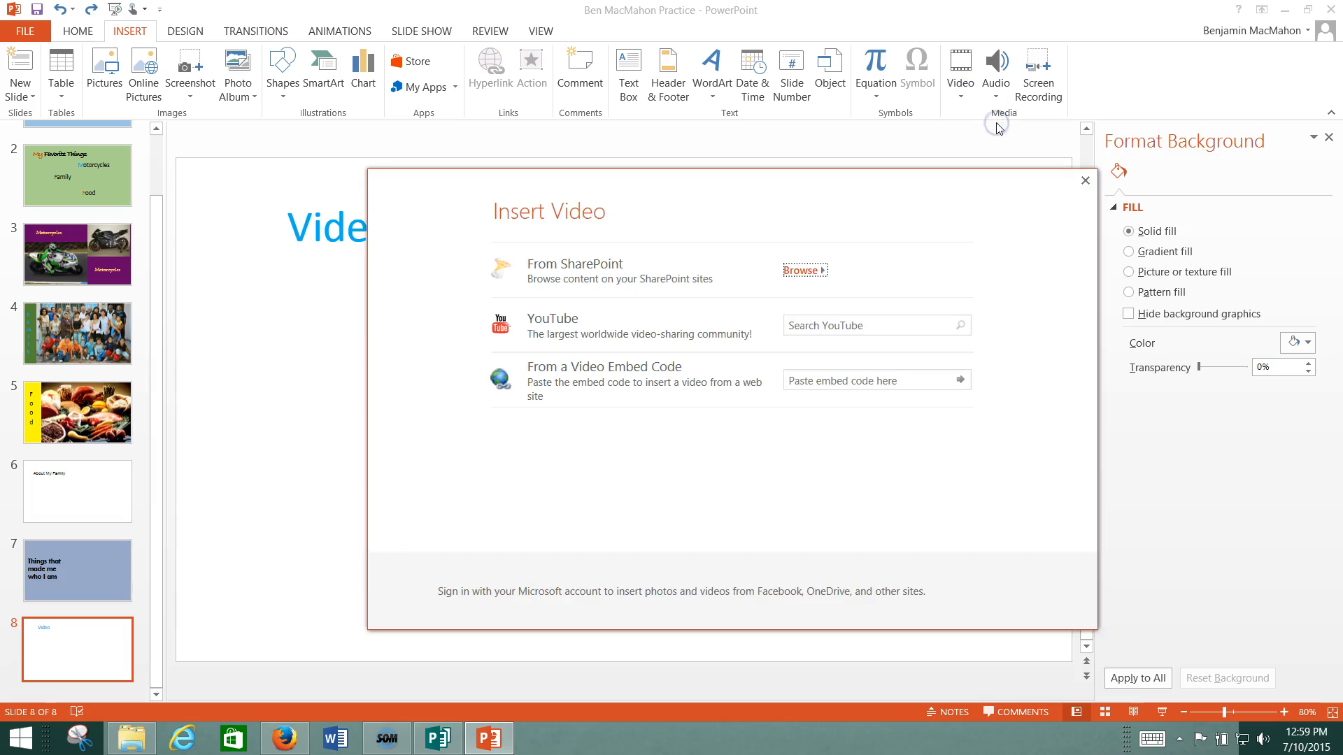
pyautogui.click(874, 325)
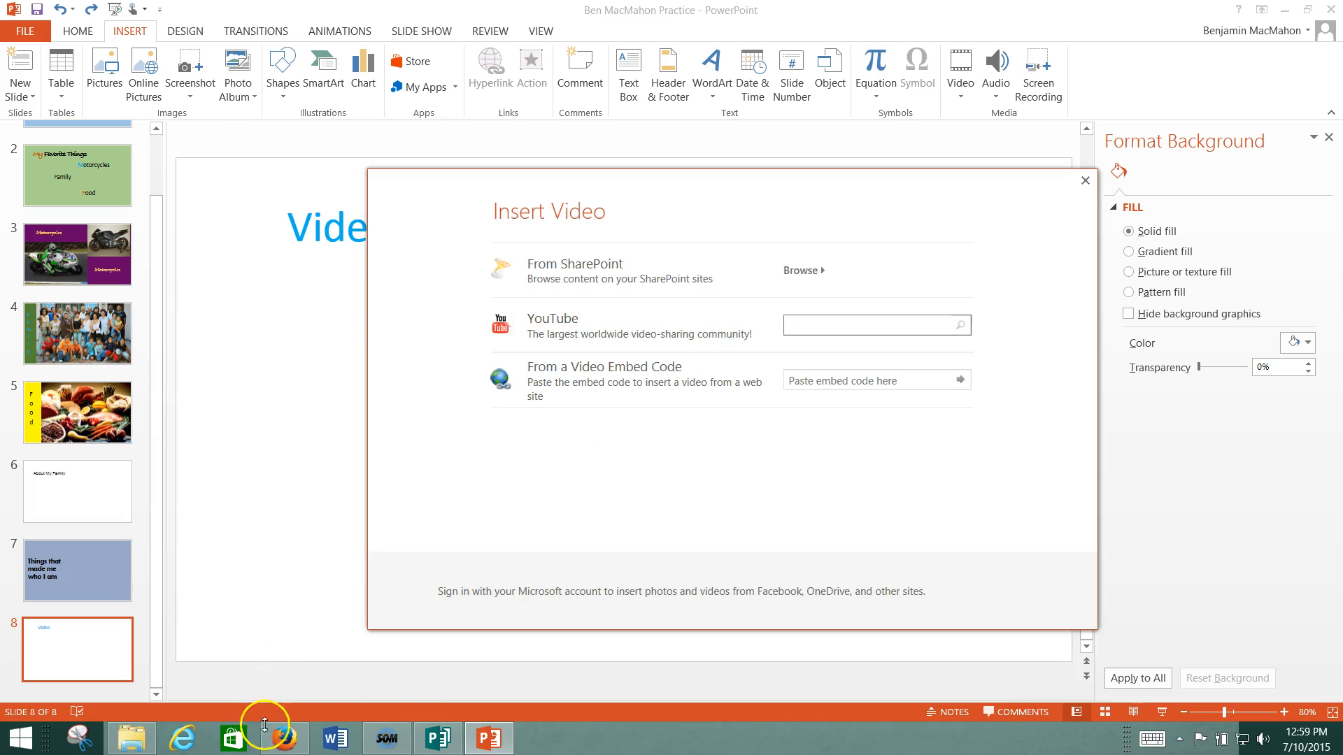
pyautogui.moveTo(308, 746)
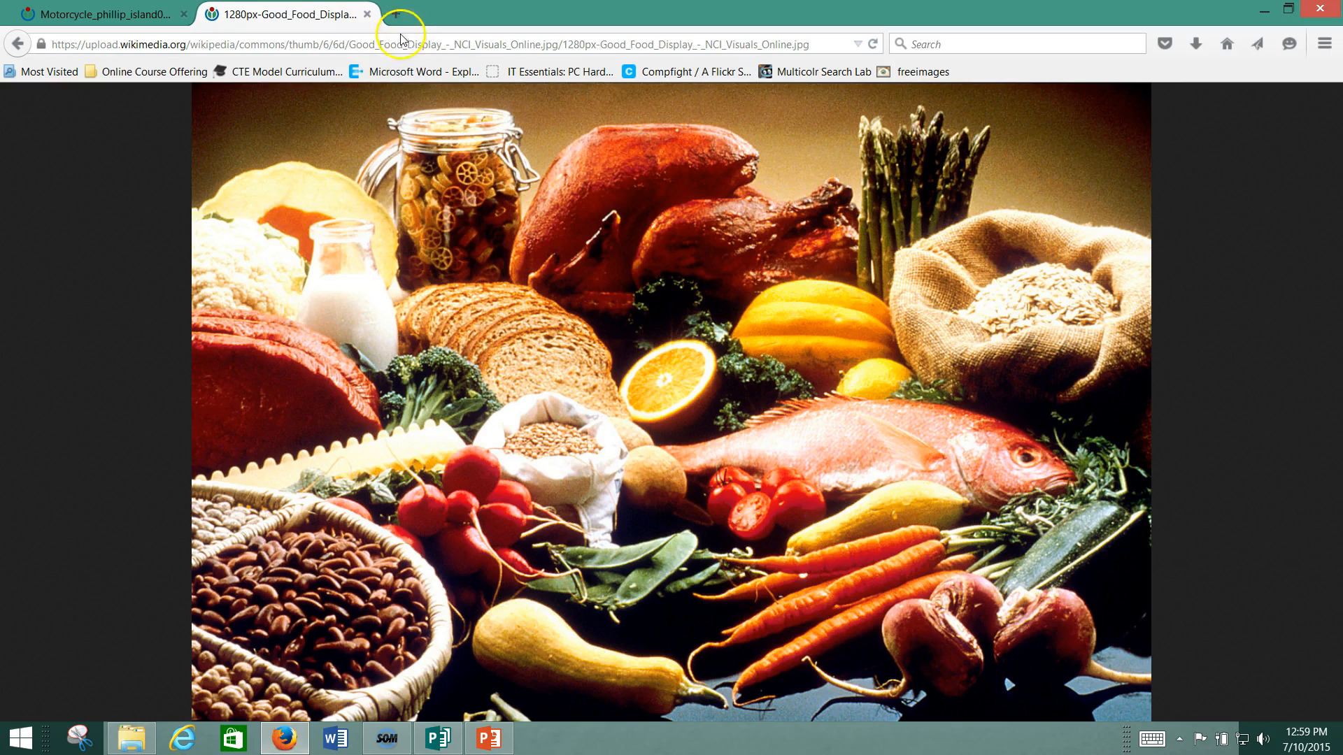
# Search Google for 'you tube' in a new tab and open the YouTube site
pyautogui.click(403, 15)
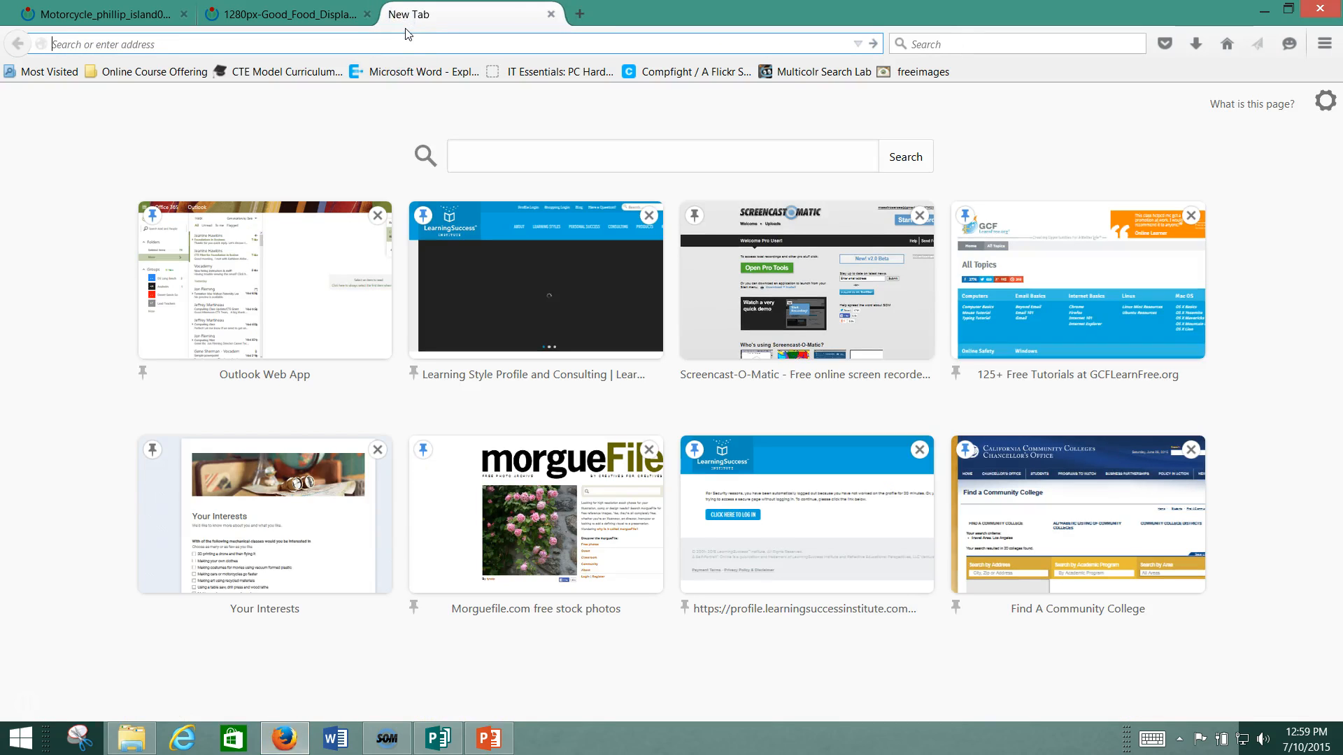
pyautogui.moveTo(217, 71)
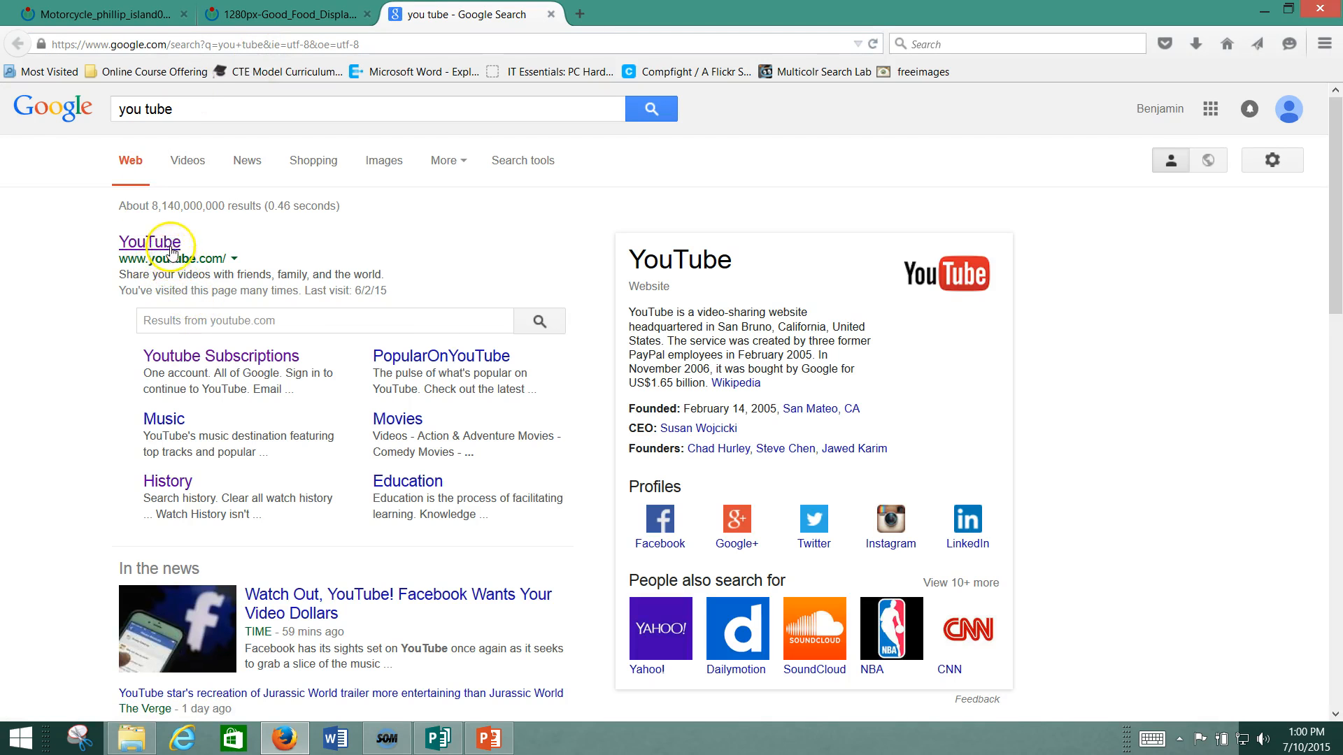
pyautogui.click(149, 241)
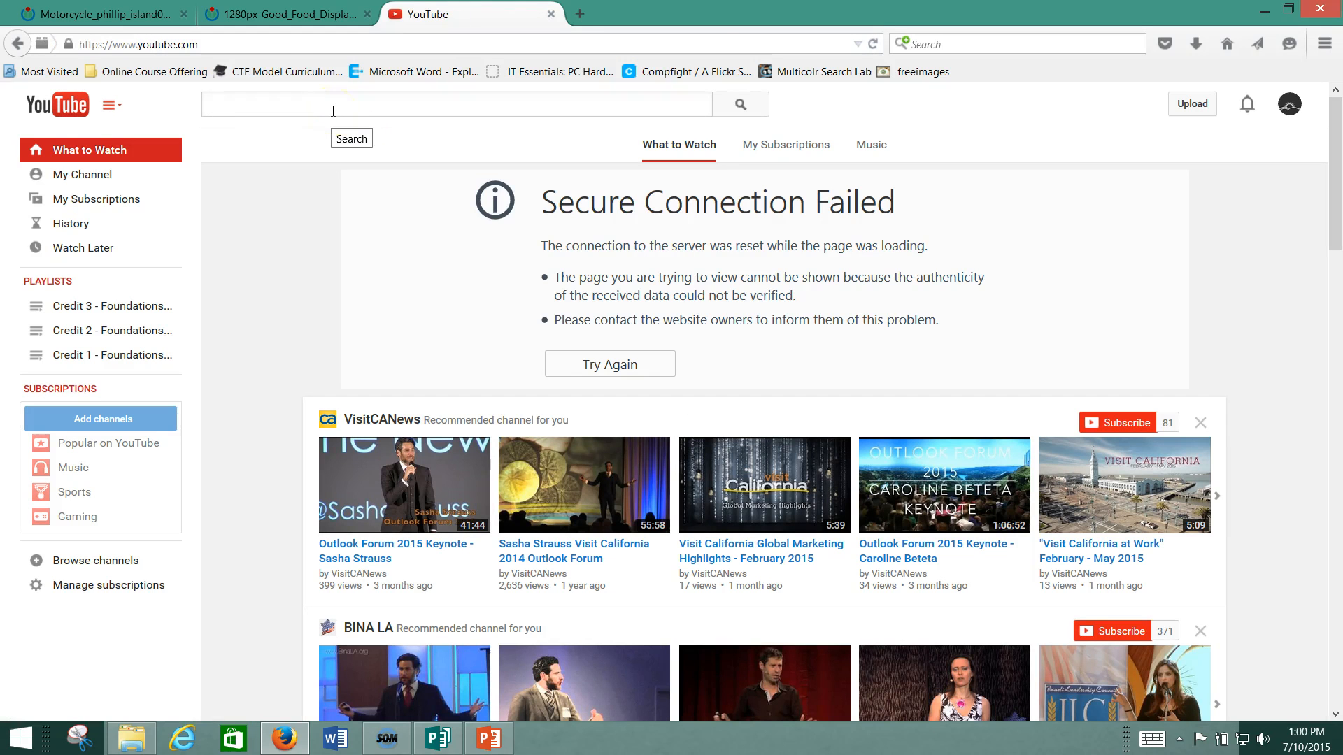
# Search YouTube for 'rally races'
pyautogui.write('rally races')
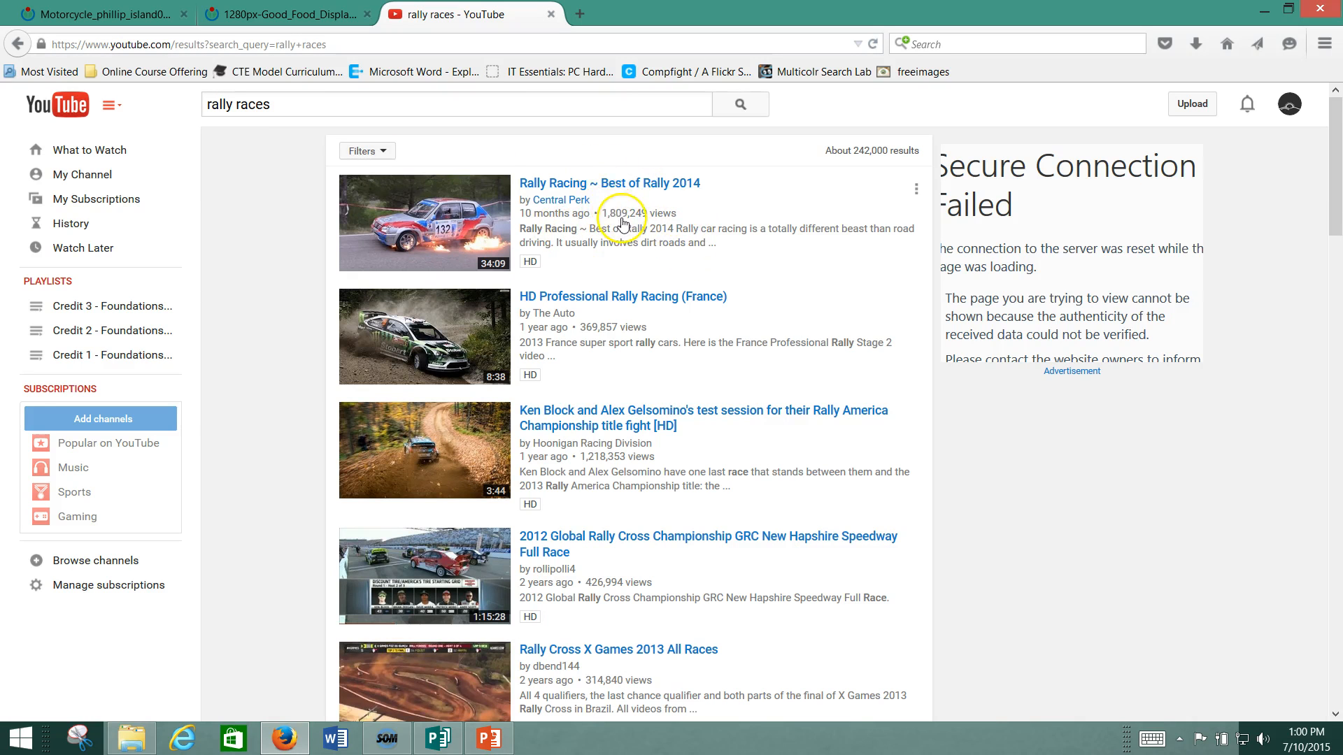
pyautogui.moveTo(595, 664)
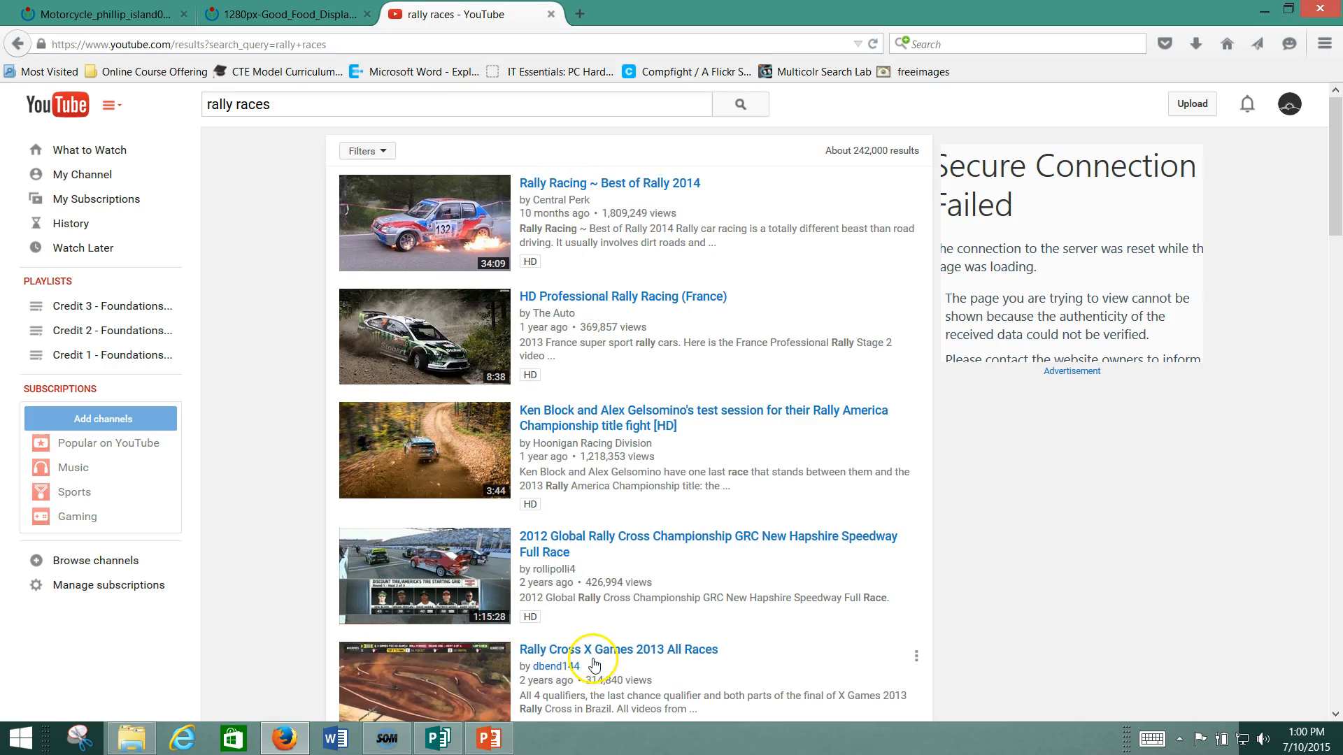
pyautogui.moveTo(581, 480)
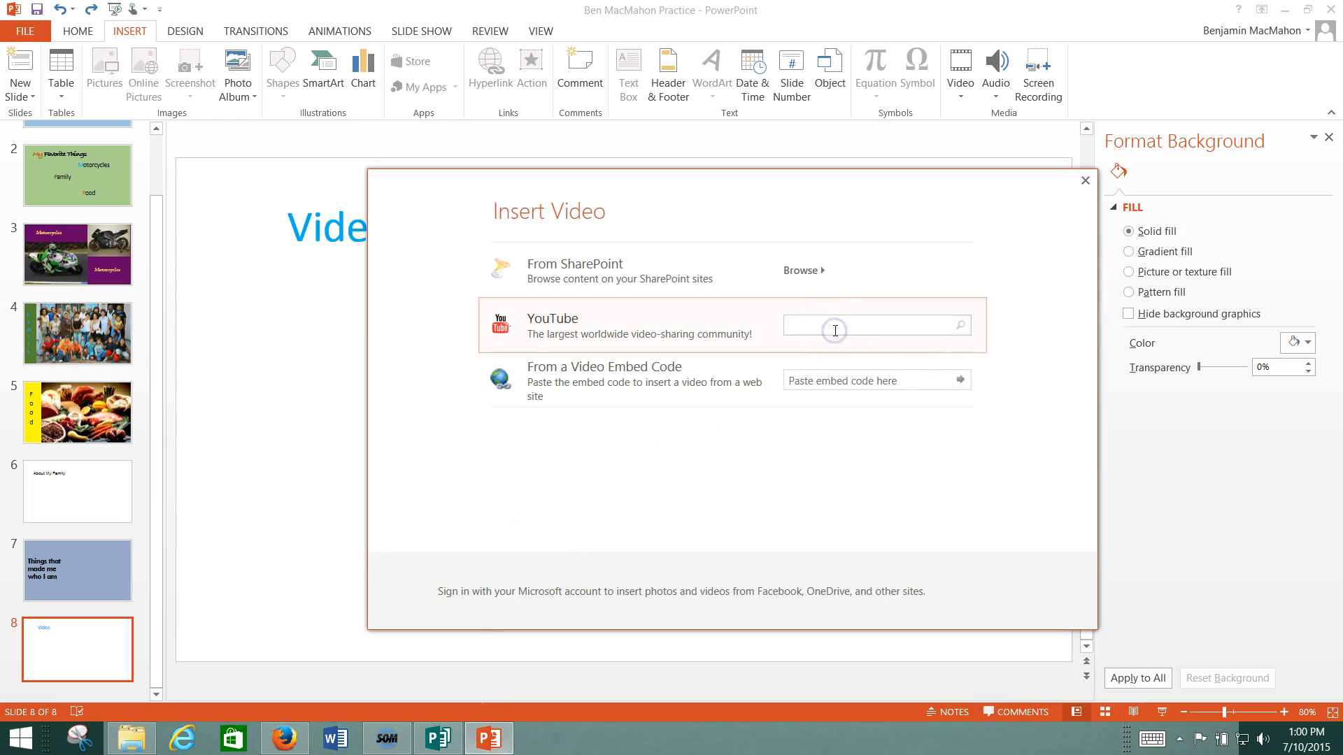
# Search 'rally', insert the Rally Car Vs Bobsleigh video and move it top-left
pyautogui.write('rally races')
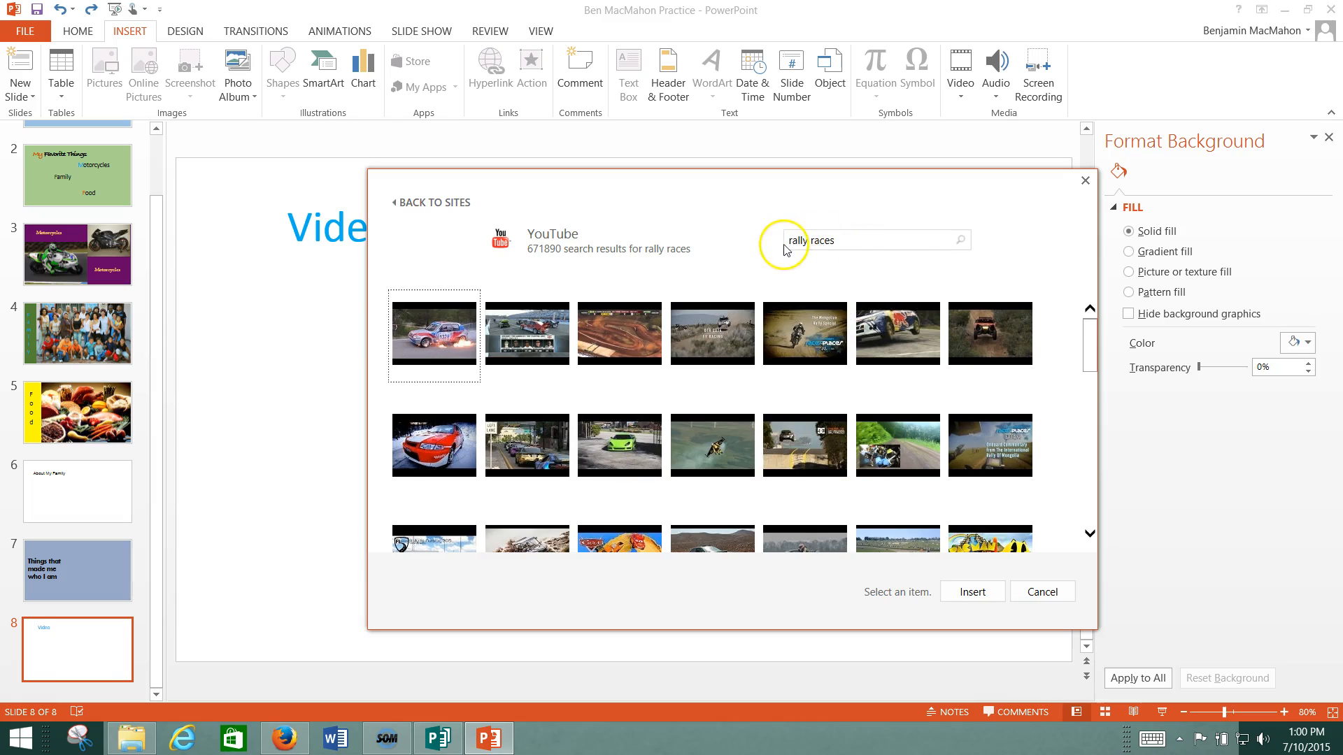
pyautogui.moveTo(897, 334)
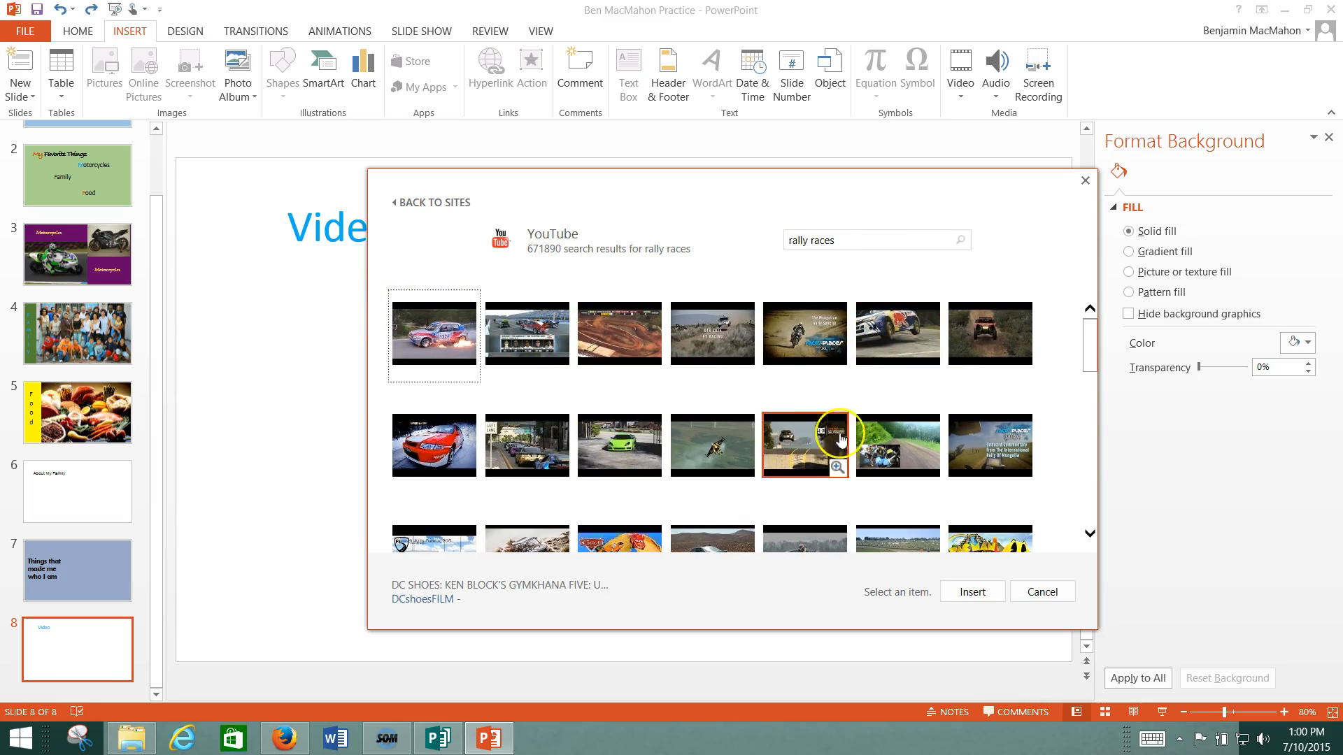
pyautogui.moveTo(445, 408)
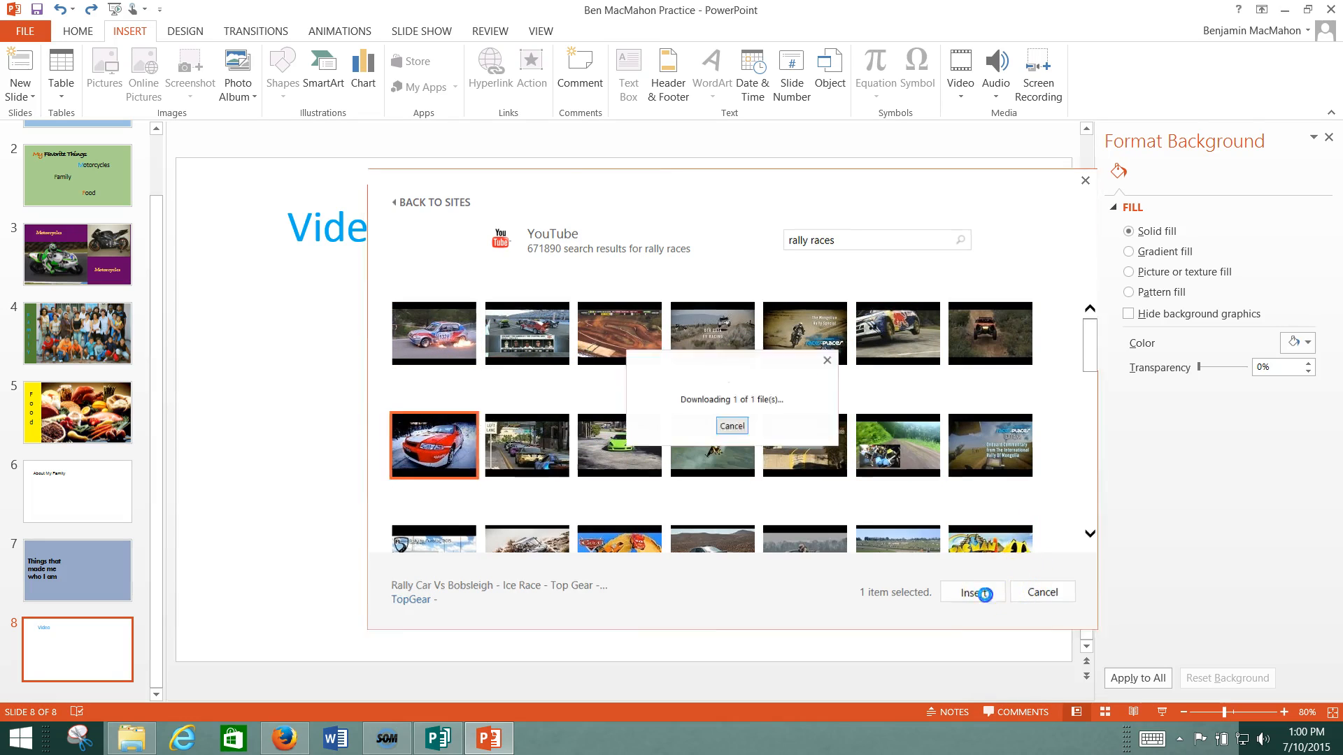
pyautogui.click(970, 591)
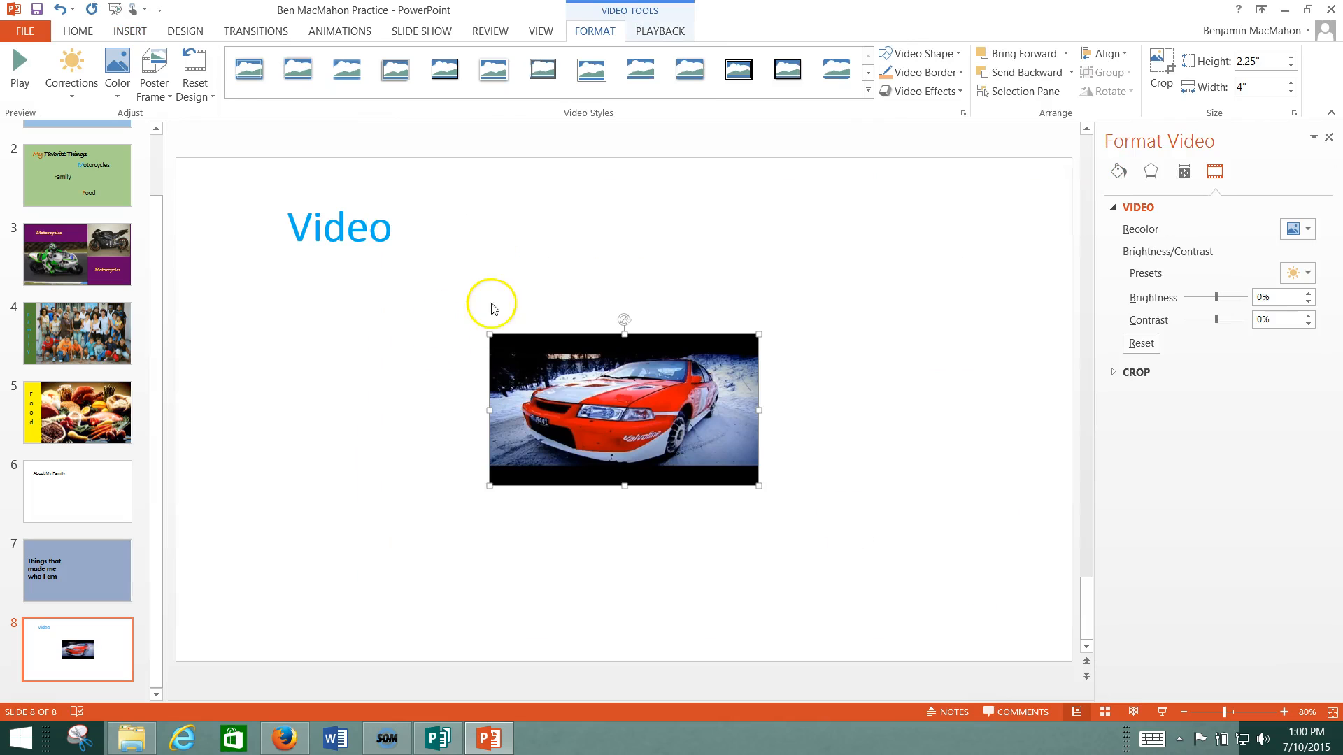
pyautogui.moveTo(623, 409); pyautogui.dragTo(310, 233)
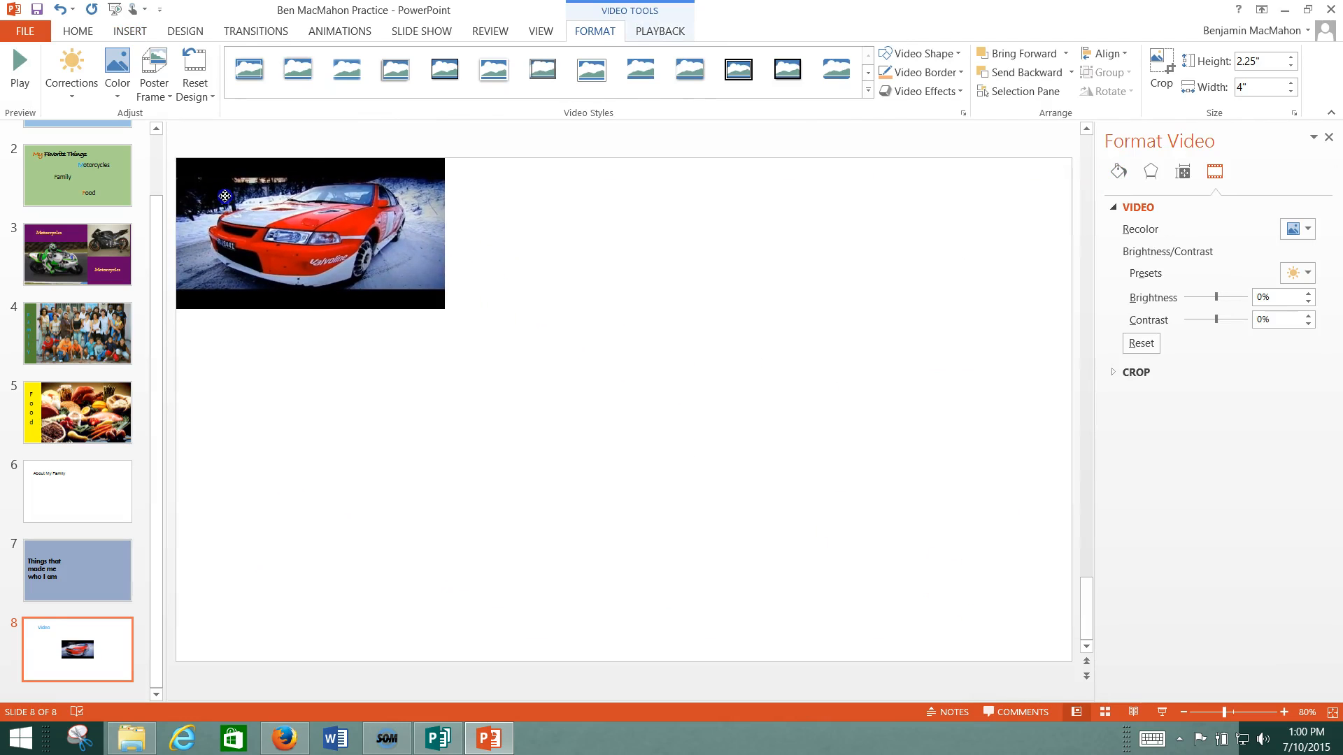
pyautogui.click(310, 233)
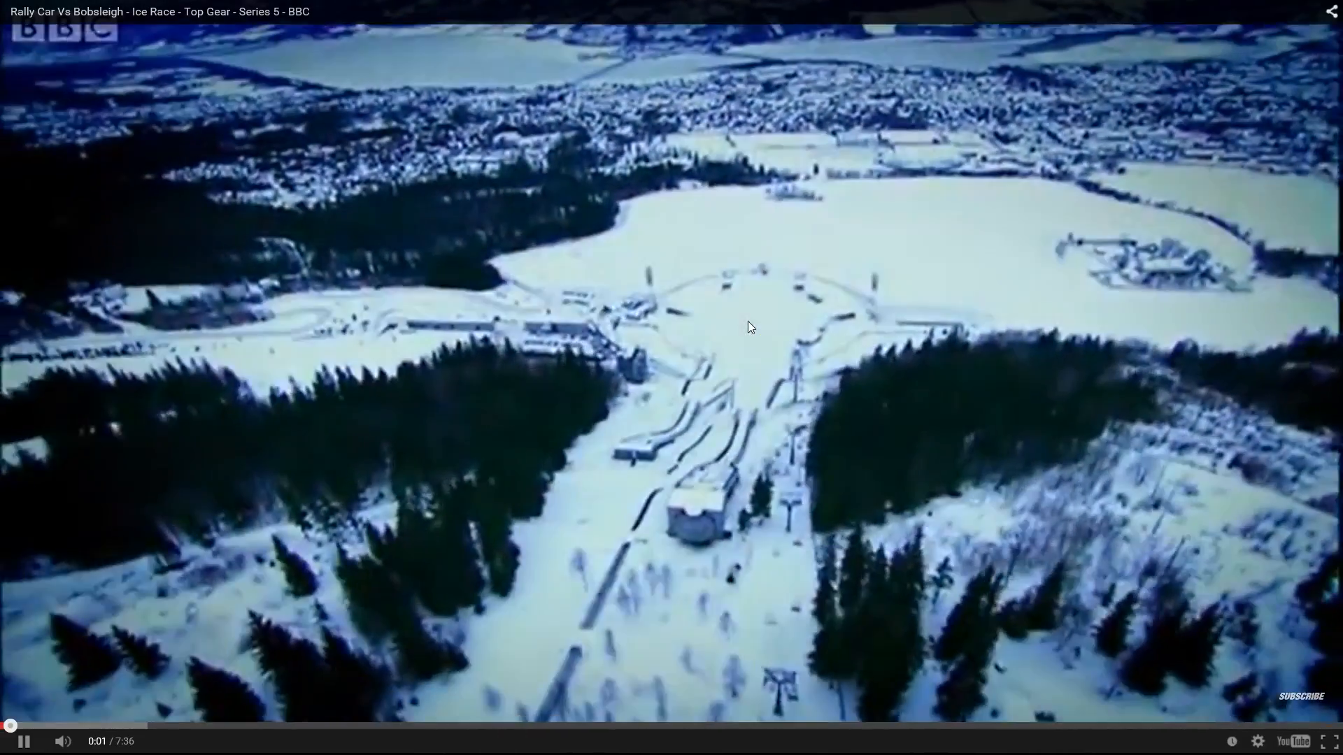
# Play a preview of the enlarged rally car video
pyautogui.click(486, 738)
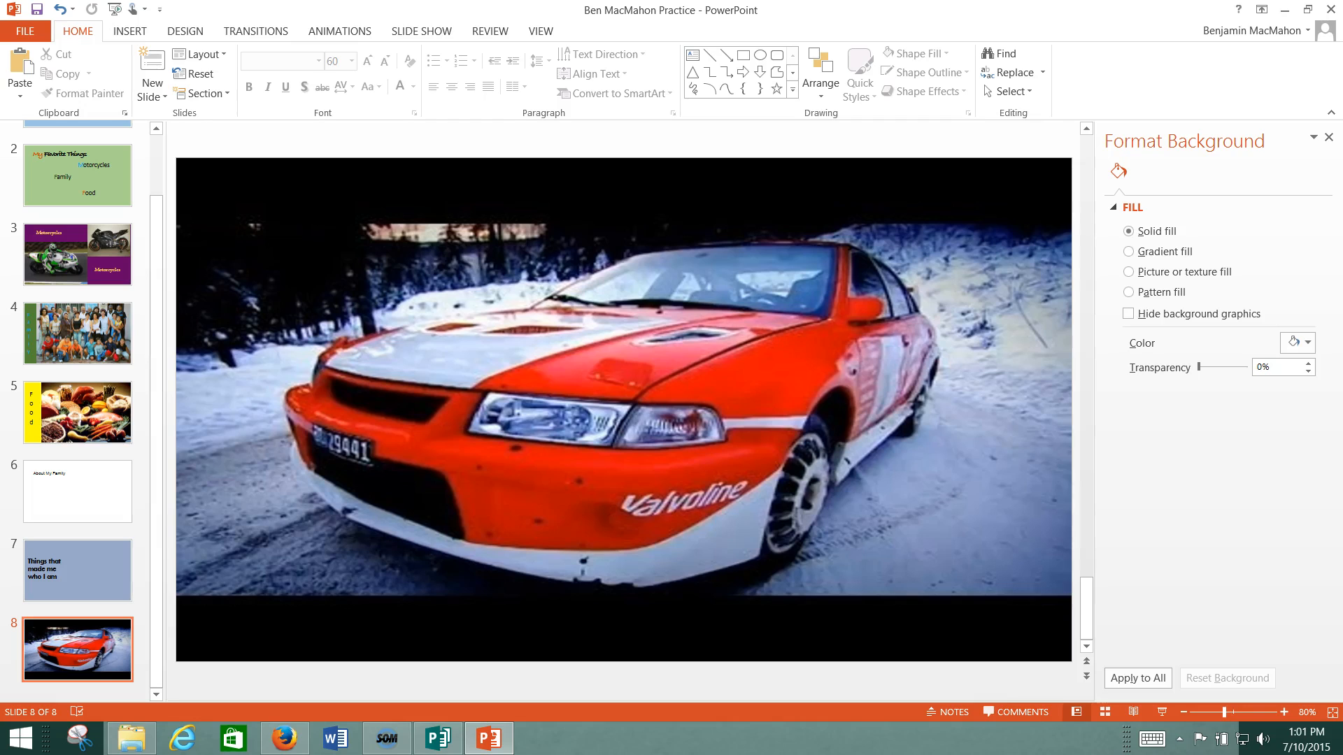
# Go to slide 7, 'Things that made me who I am', and pick the Line shape
pyautogui.click(77, 570)
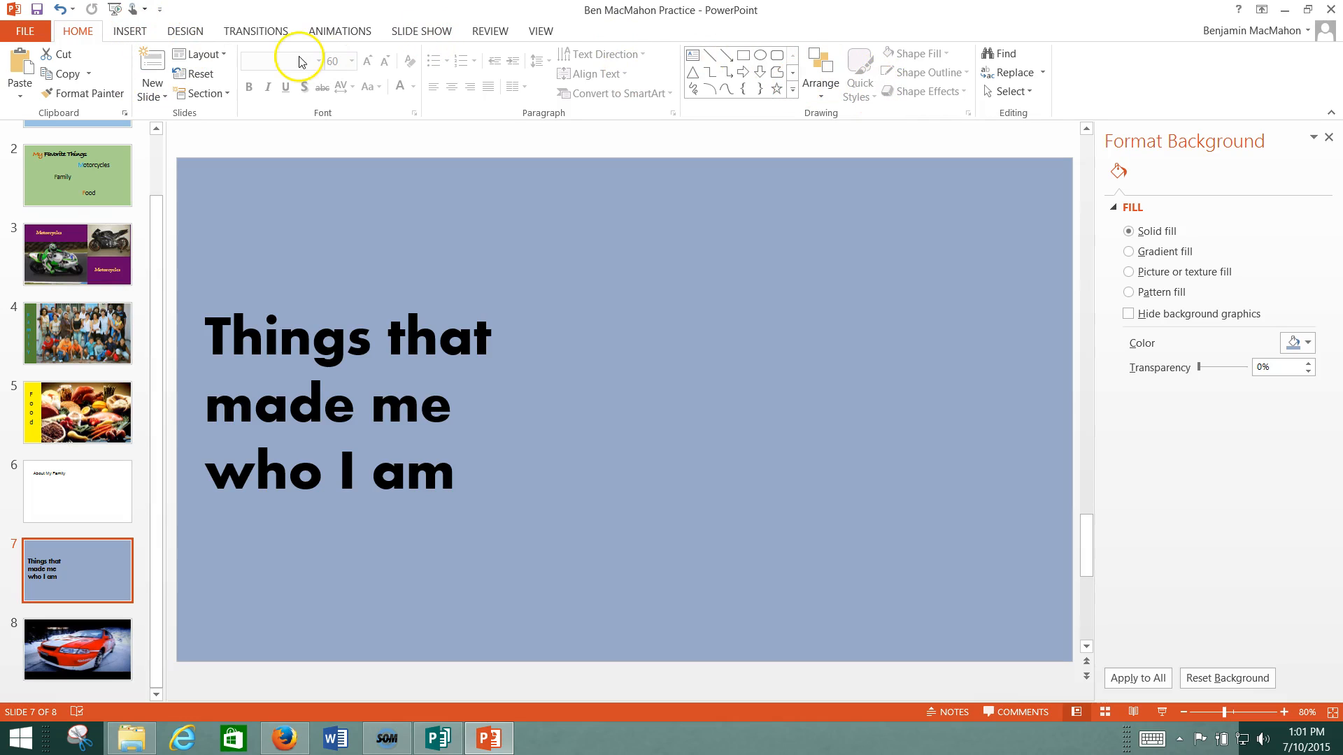
pyautogui.click(129, 31)
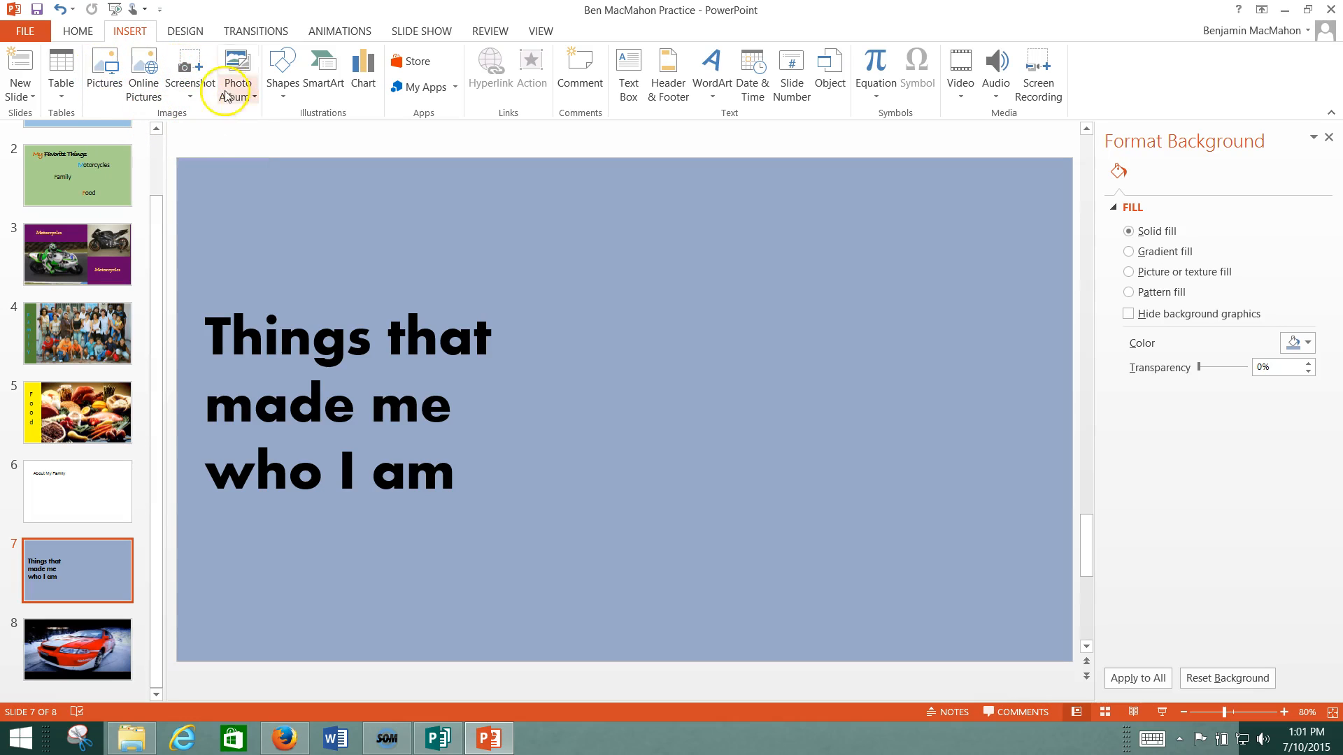
pyautogui.click(282, 72)
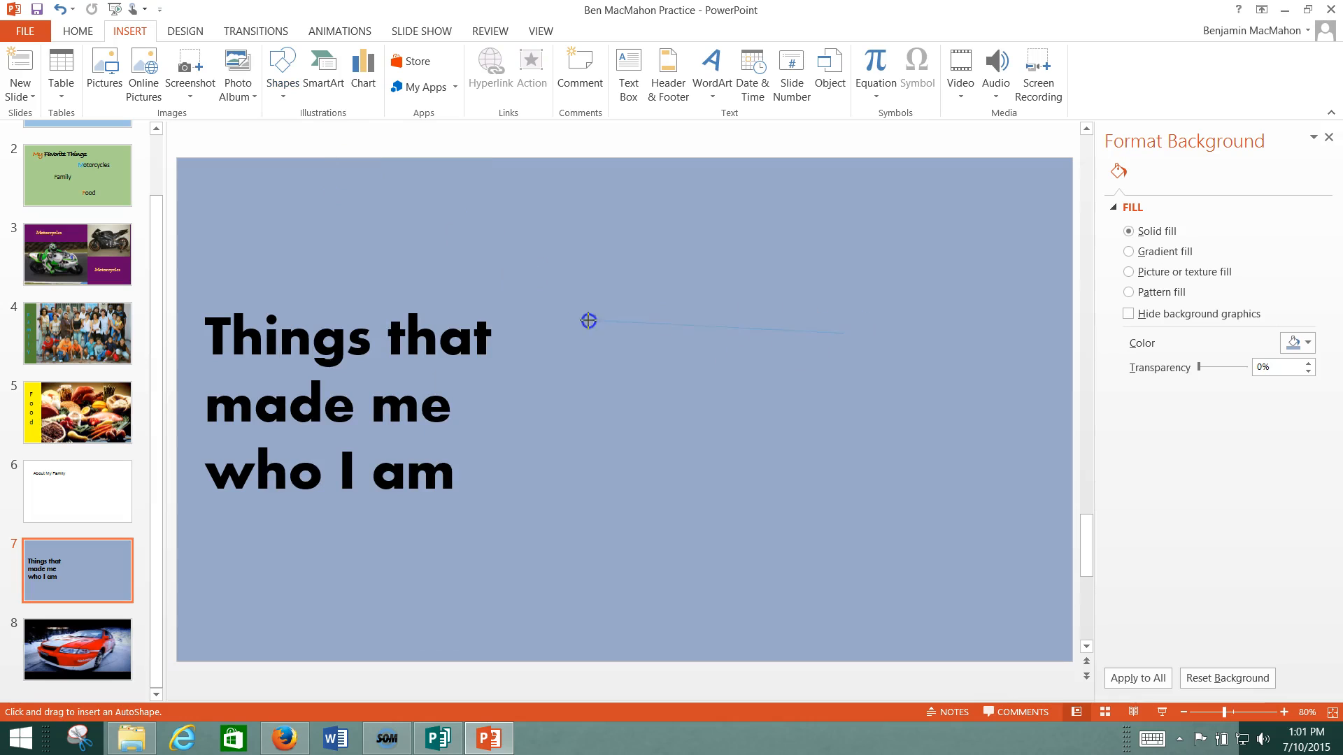
# Draw a line beside the slide text and increase its width to 4.5 pt
pyautogui.moveTo(589, 321); pyautogui.dragTo(841, 333)
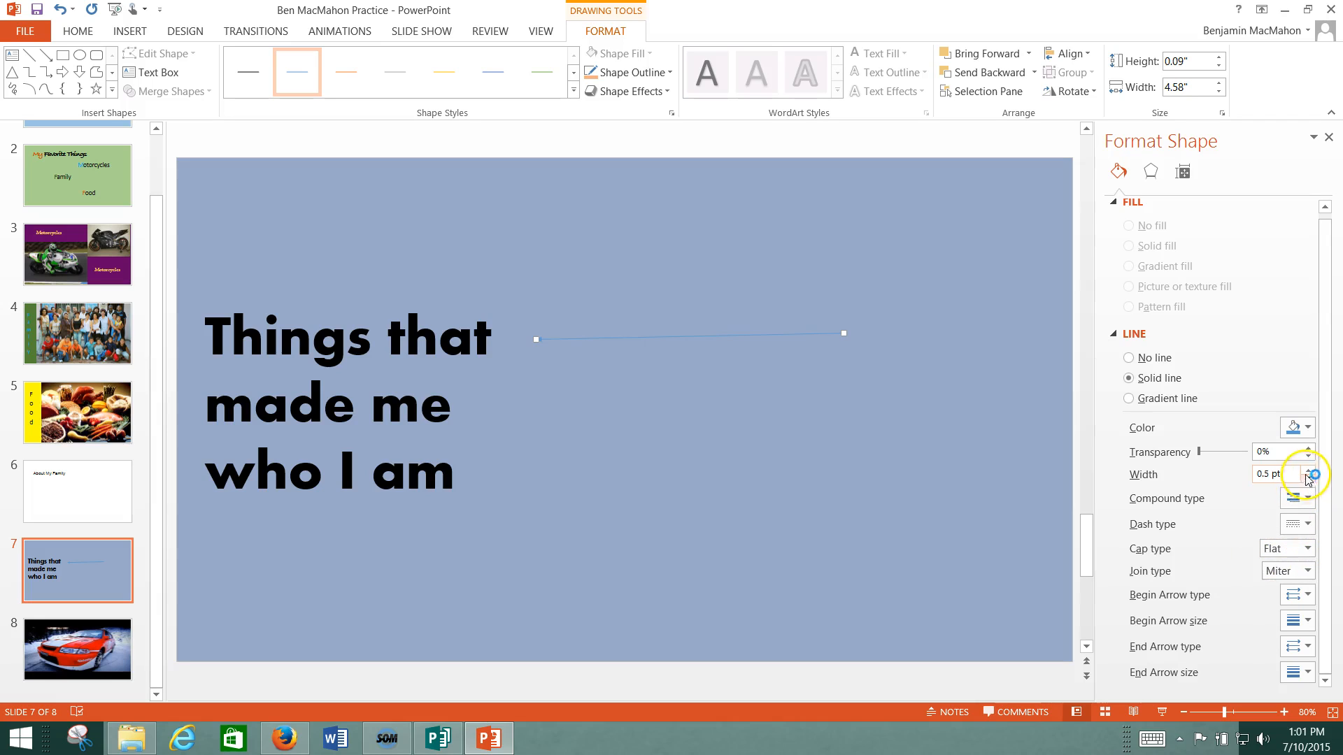
pyautogui.click(1307, 470)
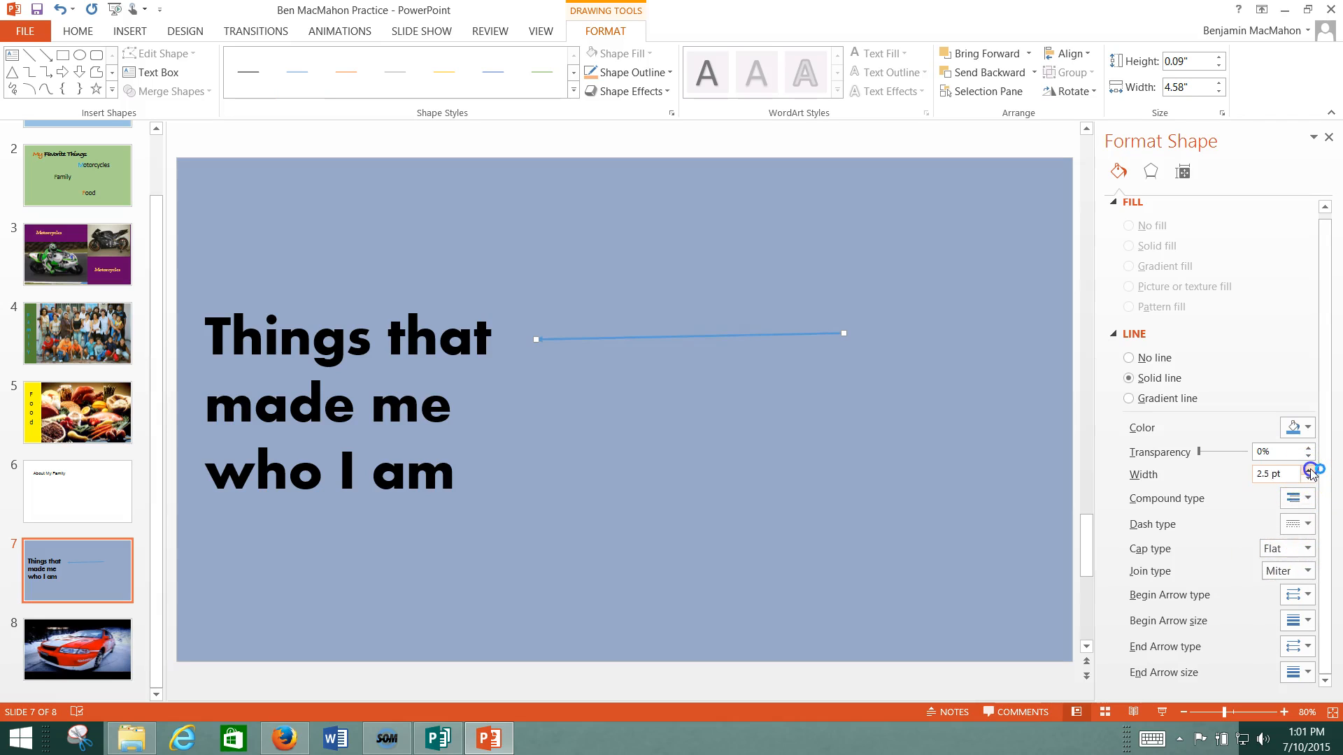
pyautogui.click(1308, 470)
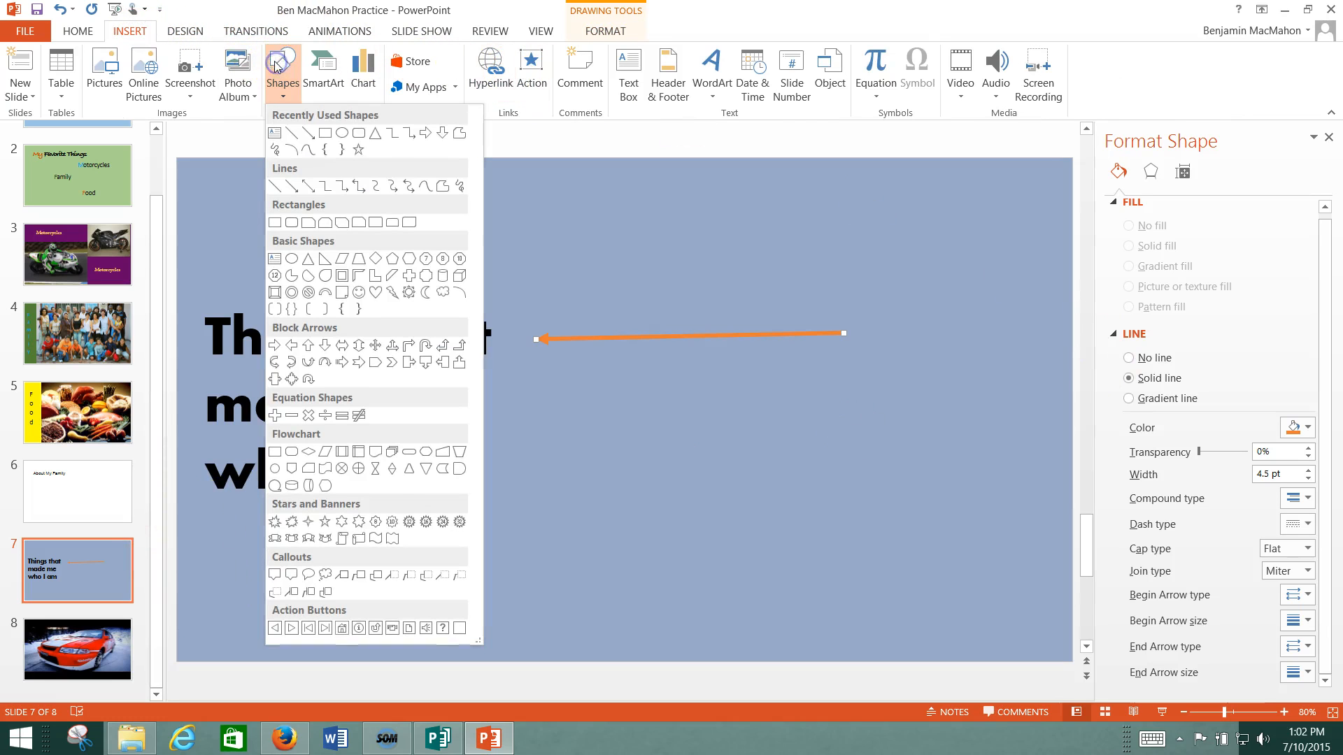
pyautogui.moveTo(359, 307)
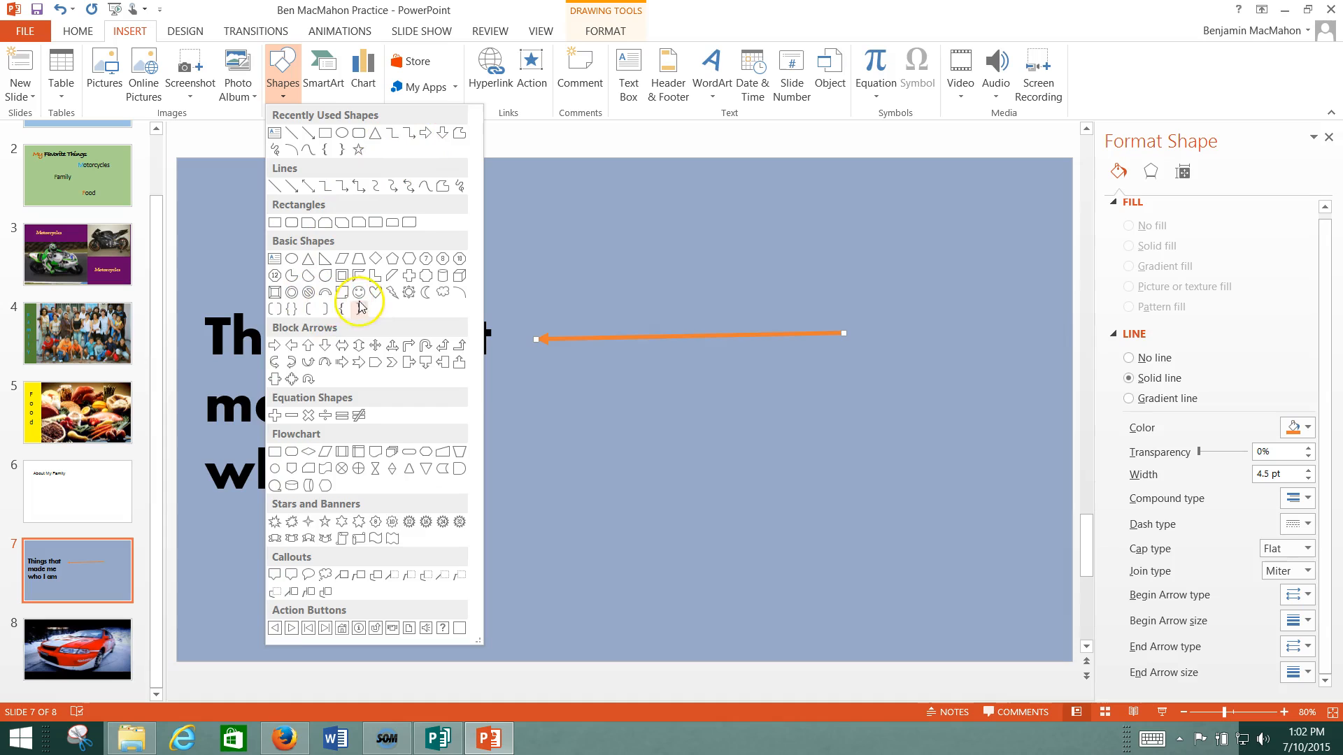
# Draw an orange-filled smiley face and extend the arrow's end to its edge
pyautogui.click(359, 294)
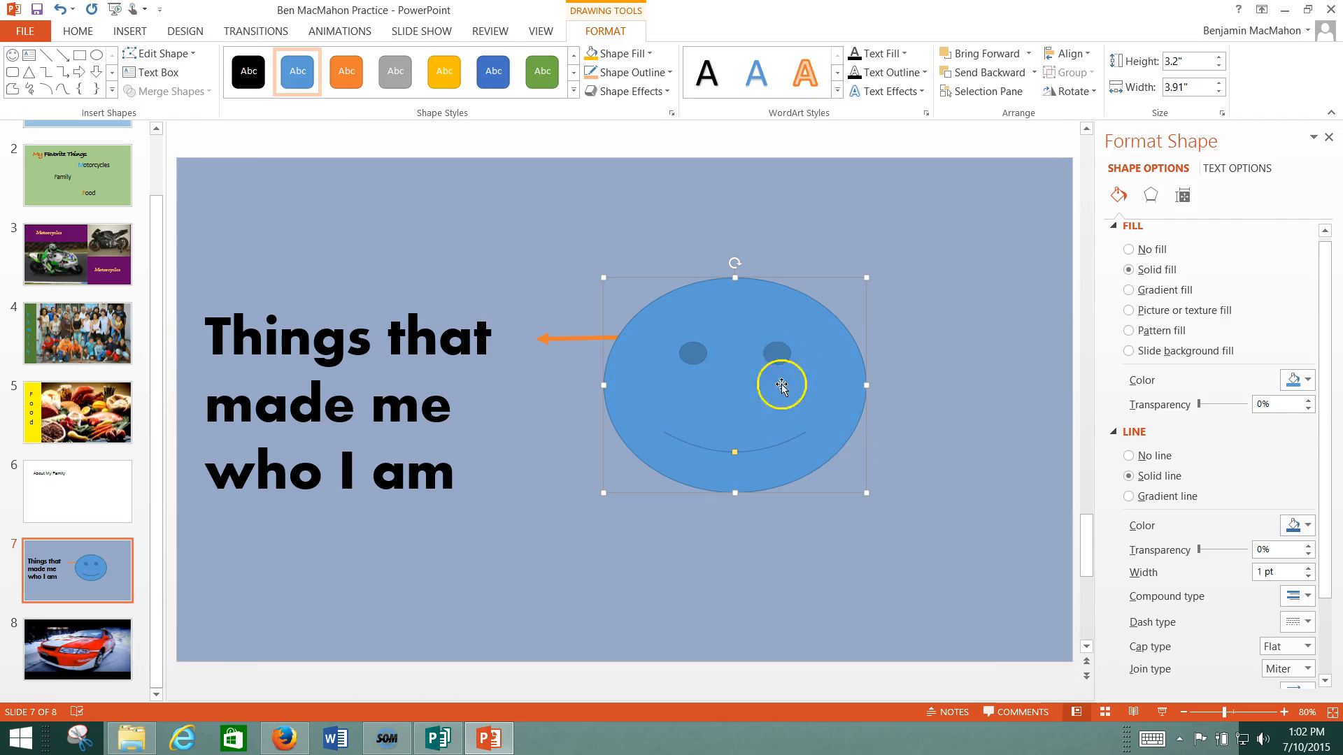
pyautogui.click(1304, 379)
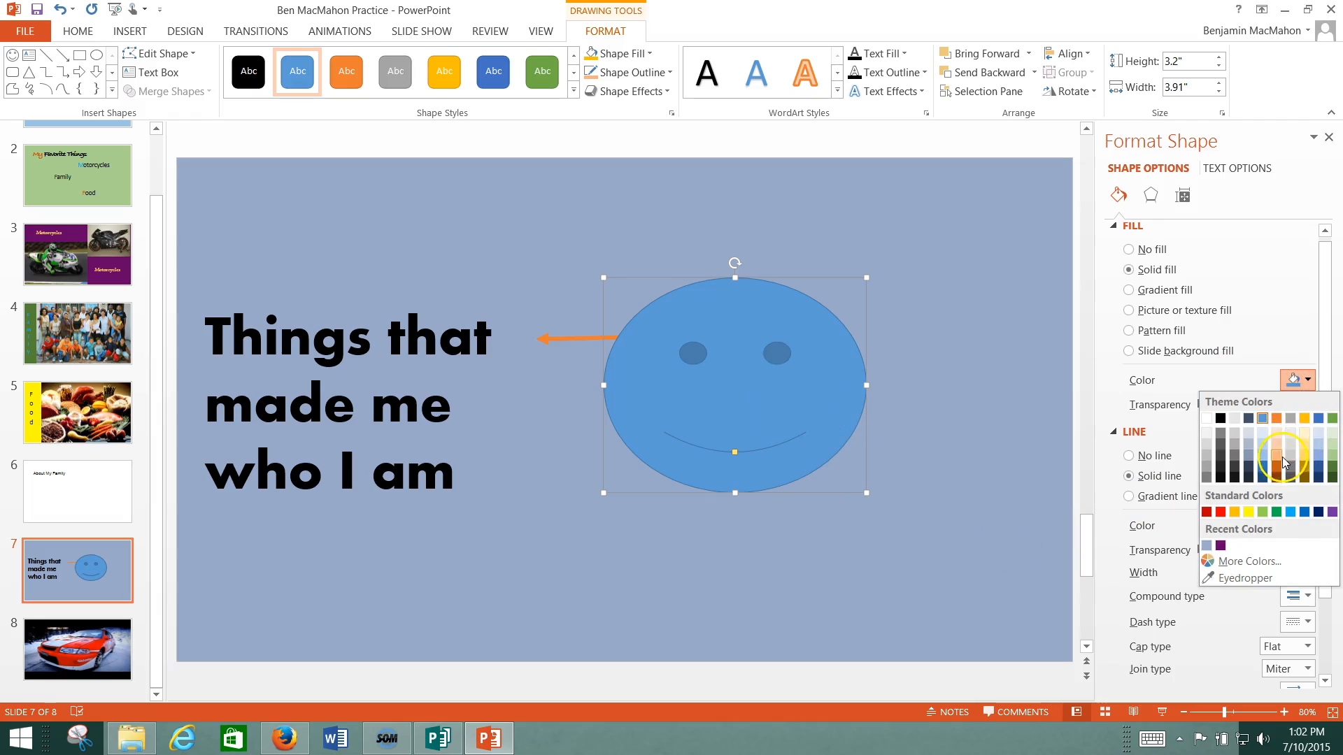
pyautogui.click(1277, 453)
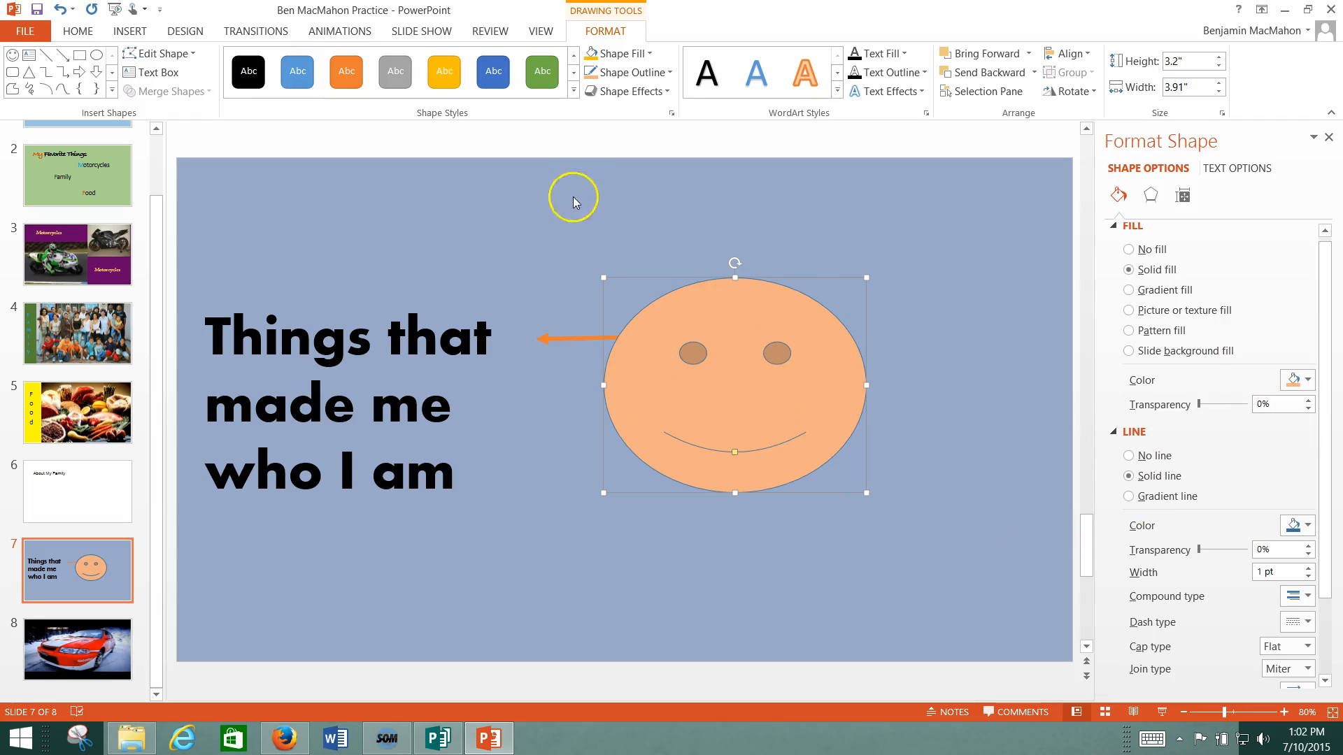
pyautogui.click(345, 71)
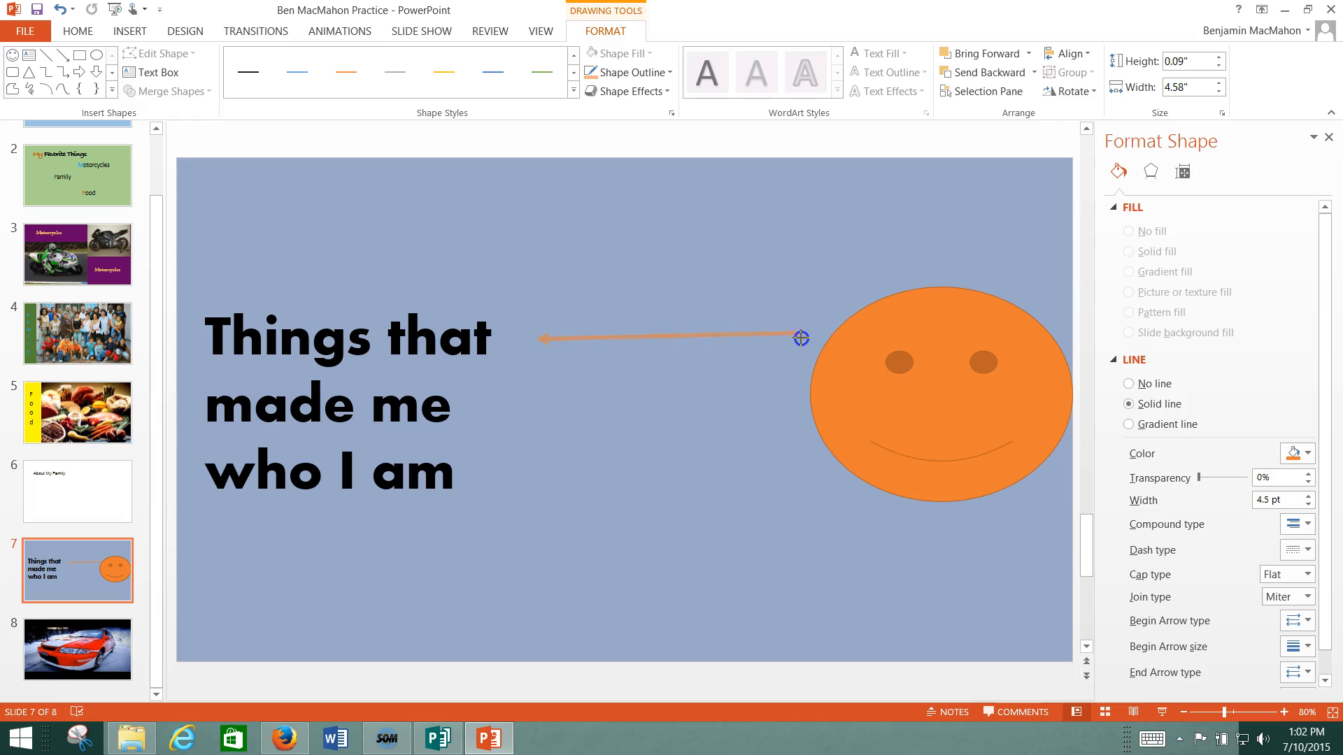
pyautogui.moveTo(800, 337); pyautogui.dragTo(801, 339)
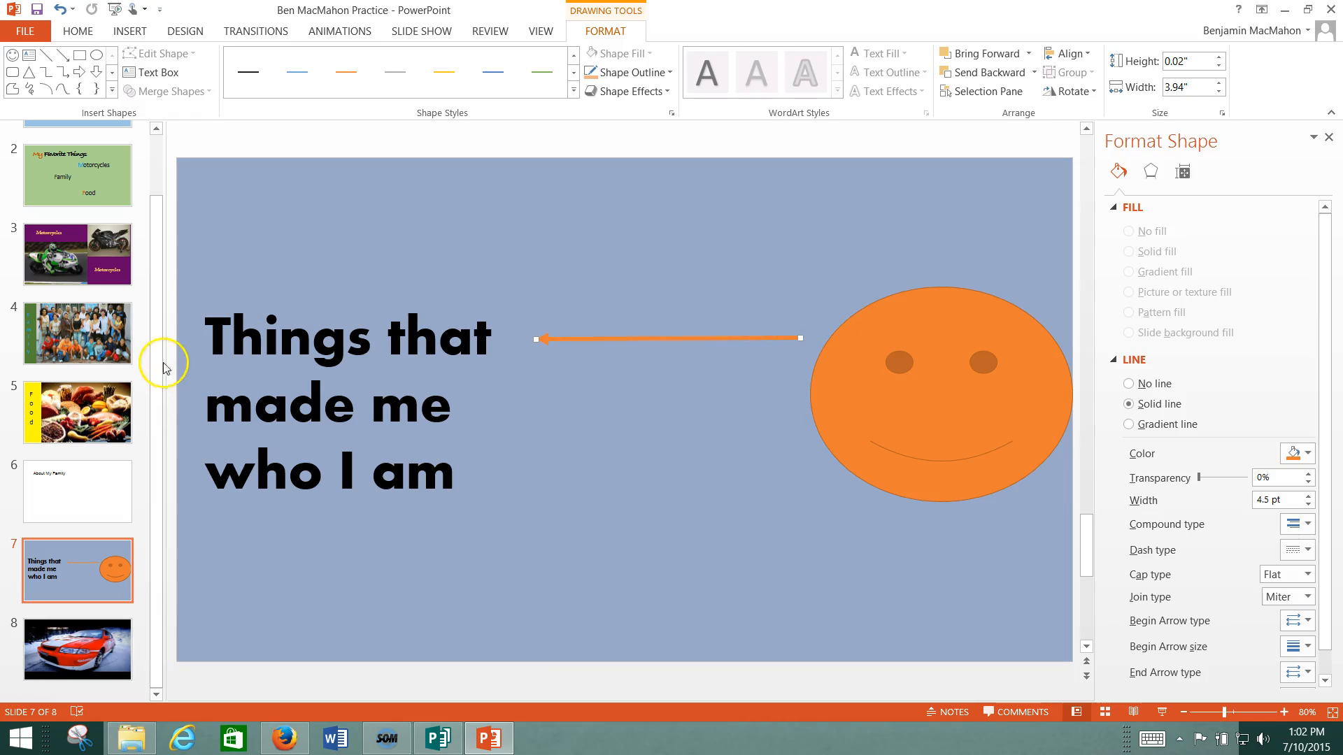
pyautogui.moveTo(1134, 596)
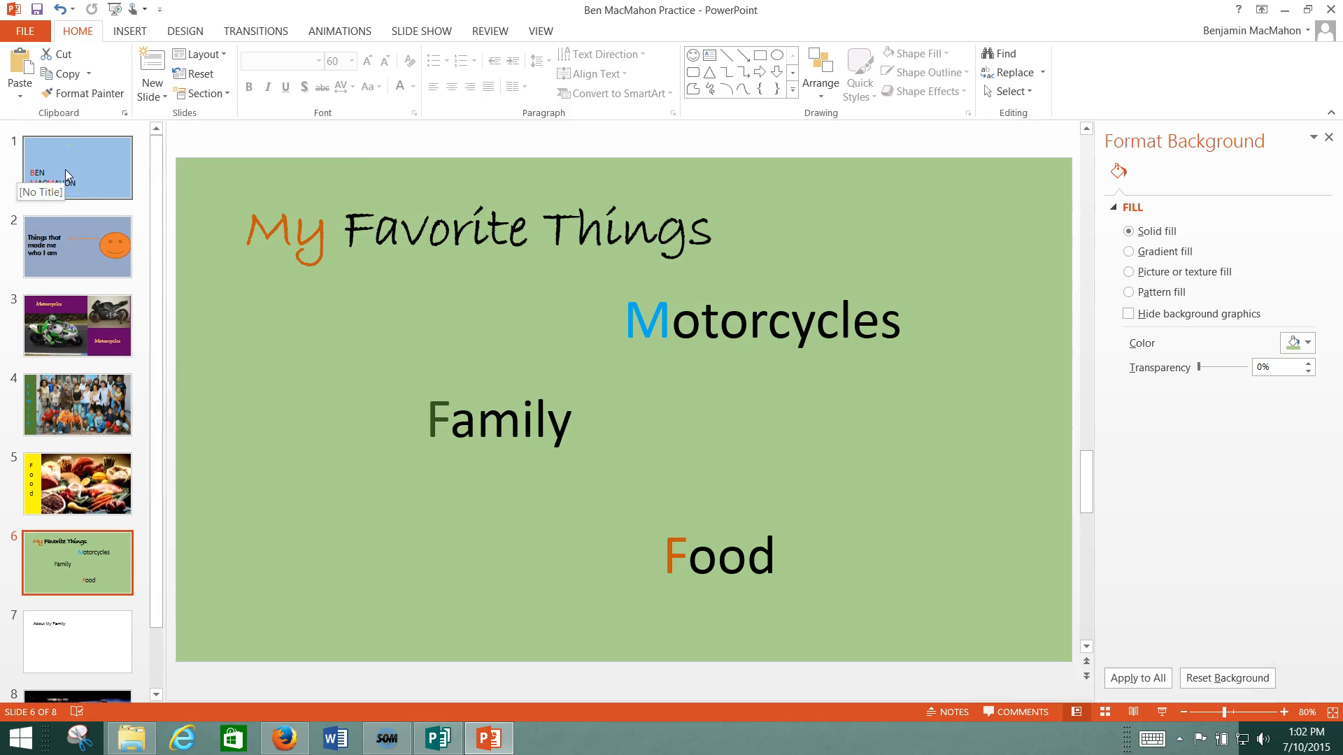
# Move the rally video slide to position 2 and My Favorite Things to position 4
pyautogui.click(64, 565)
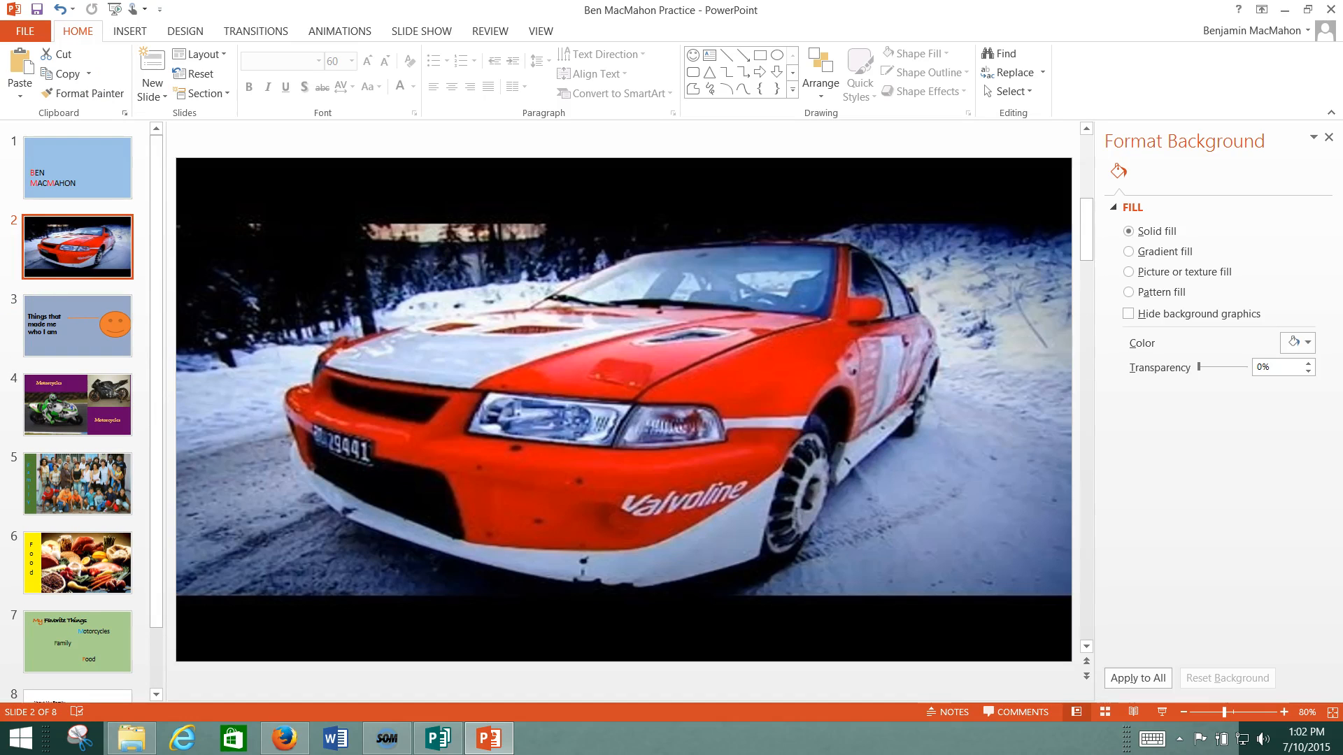
pyautogui.moveTo(104, 636)
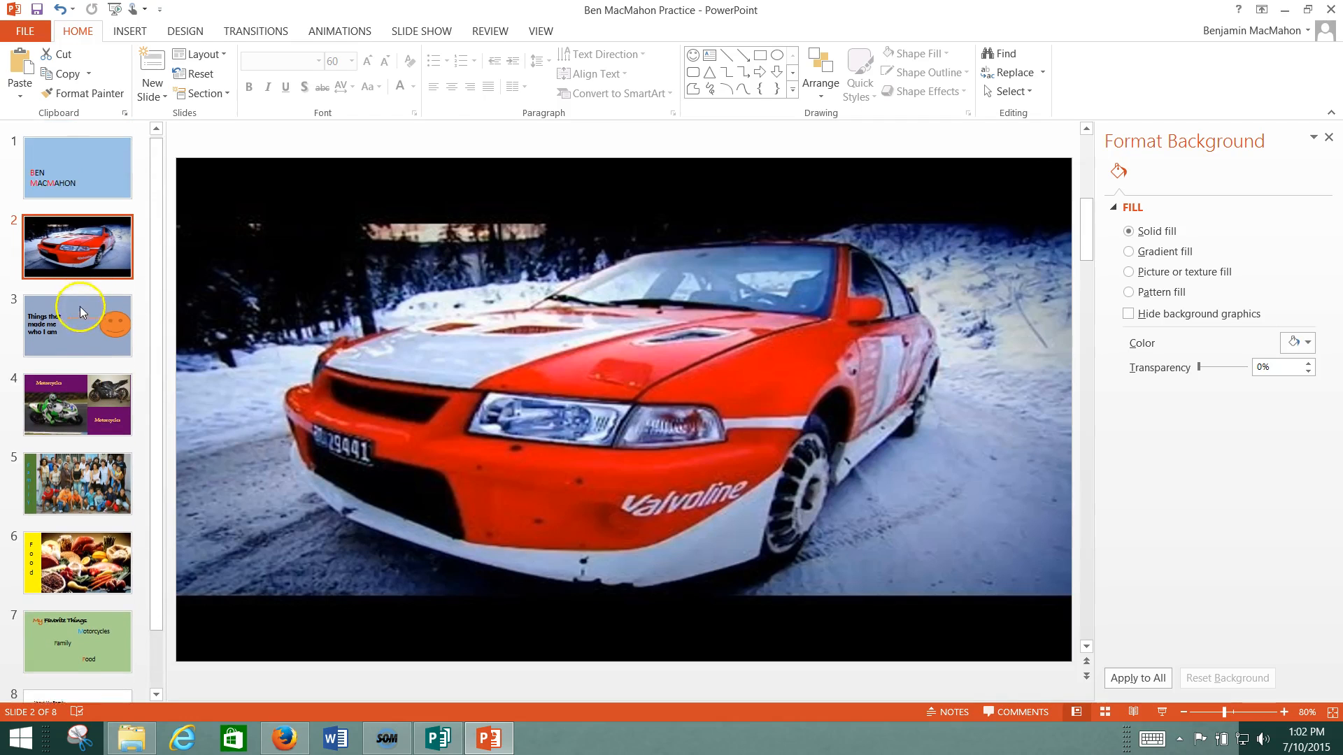
pyautogui.moveTo(77, 344)
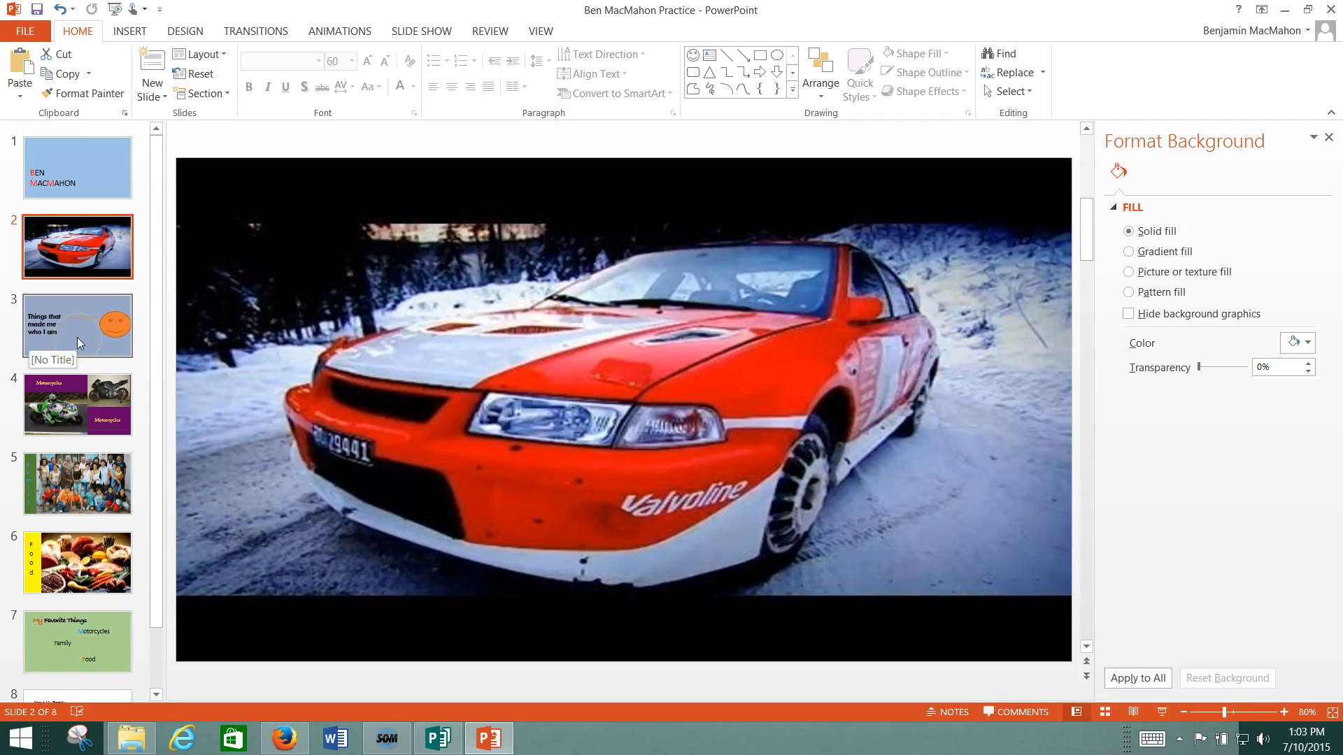
pyautogui.moveTo(61, 484)
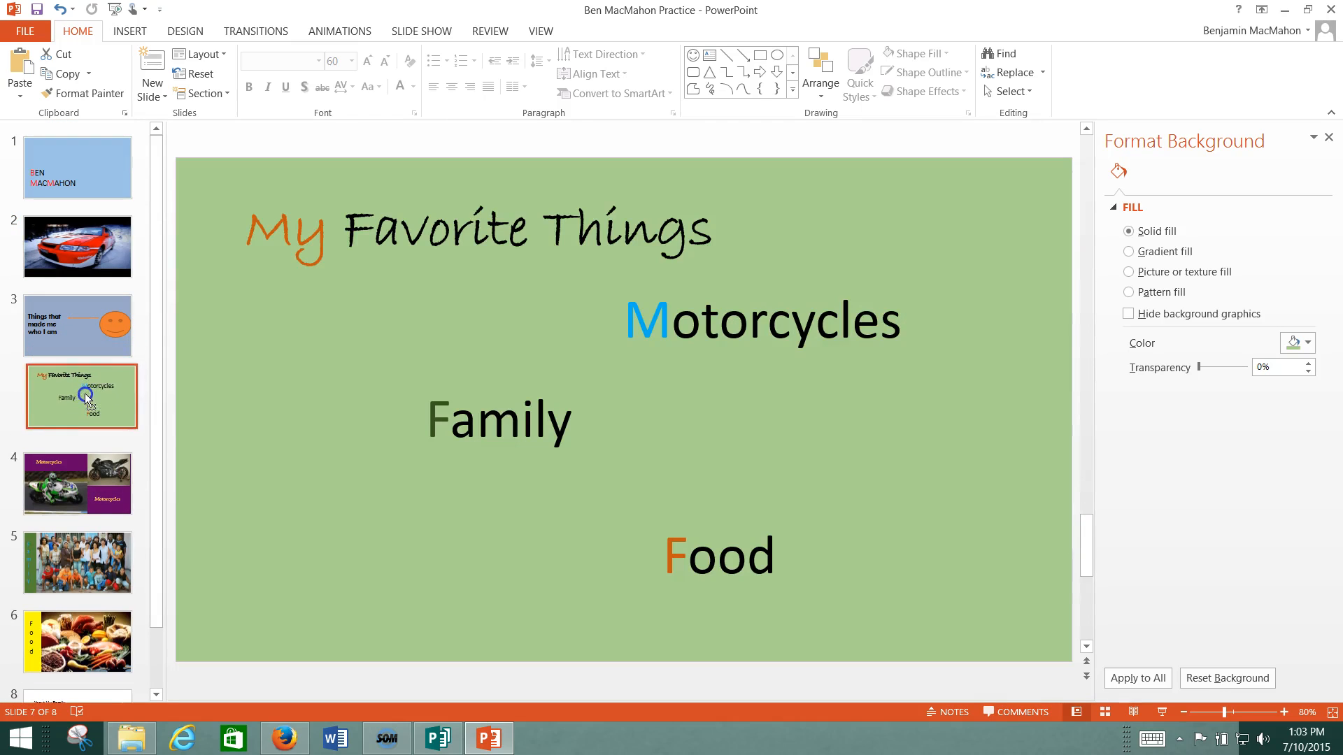
pyautogui.click(77, 642)
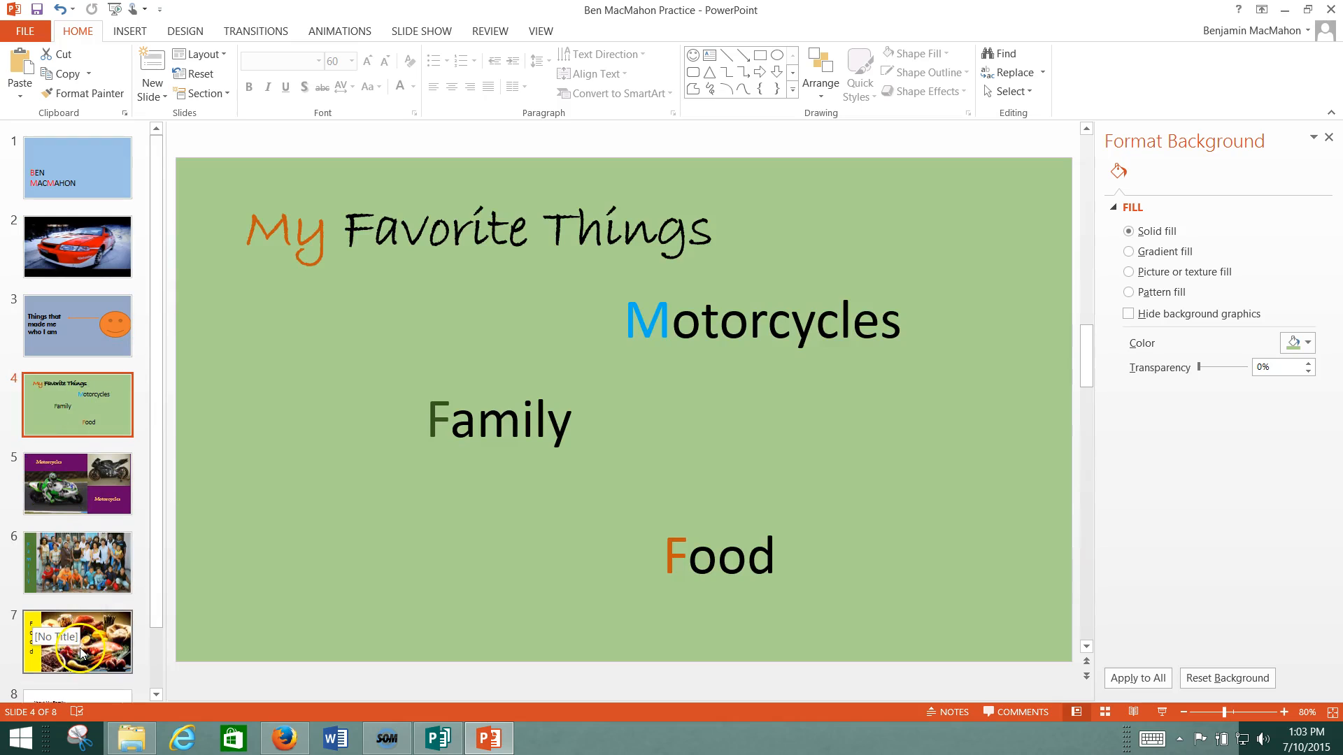
pyautogui.scroll(-3)
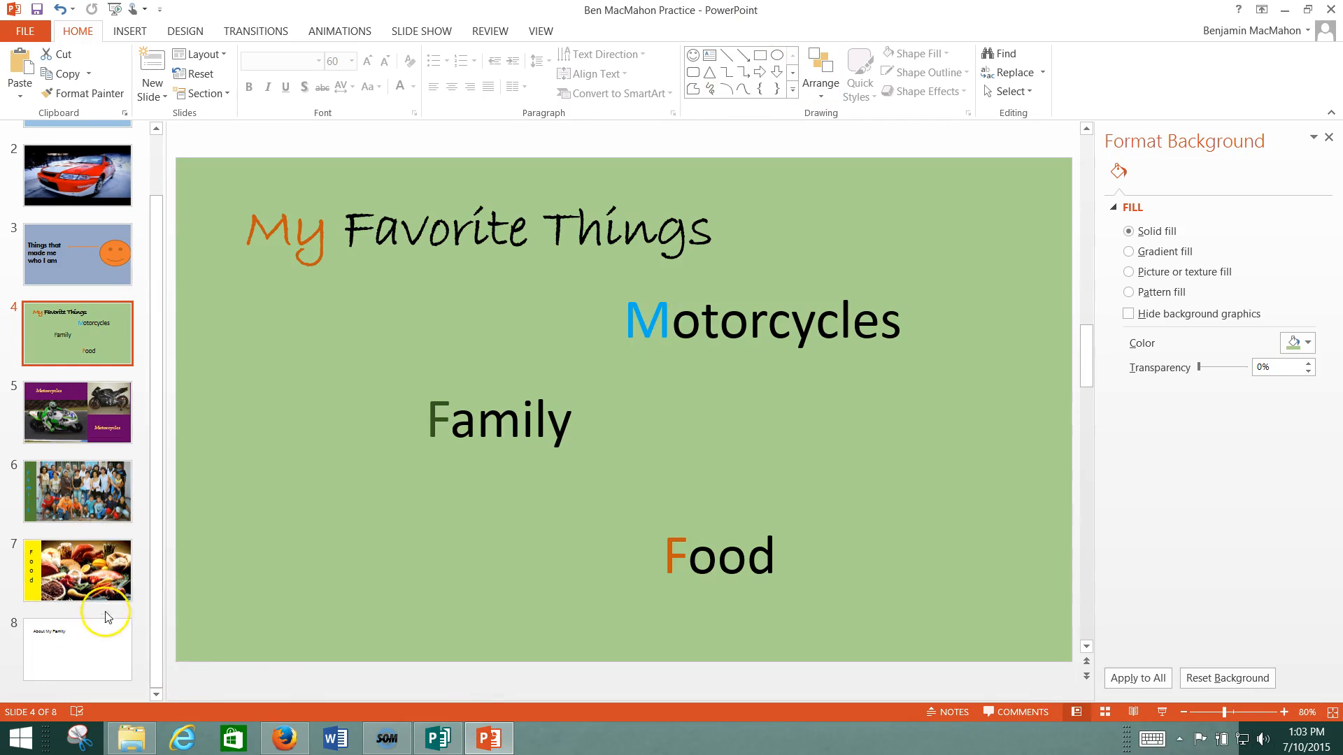
pyautogui.moveTo(22, 183)
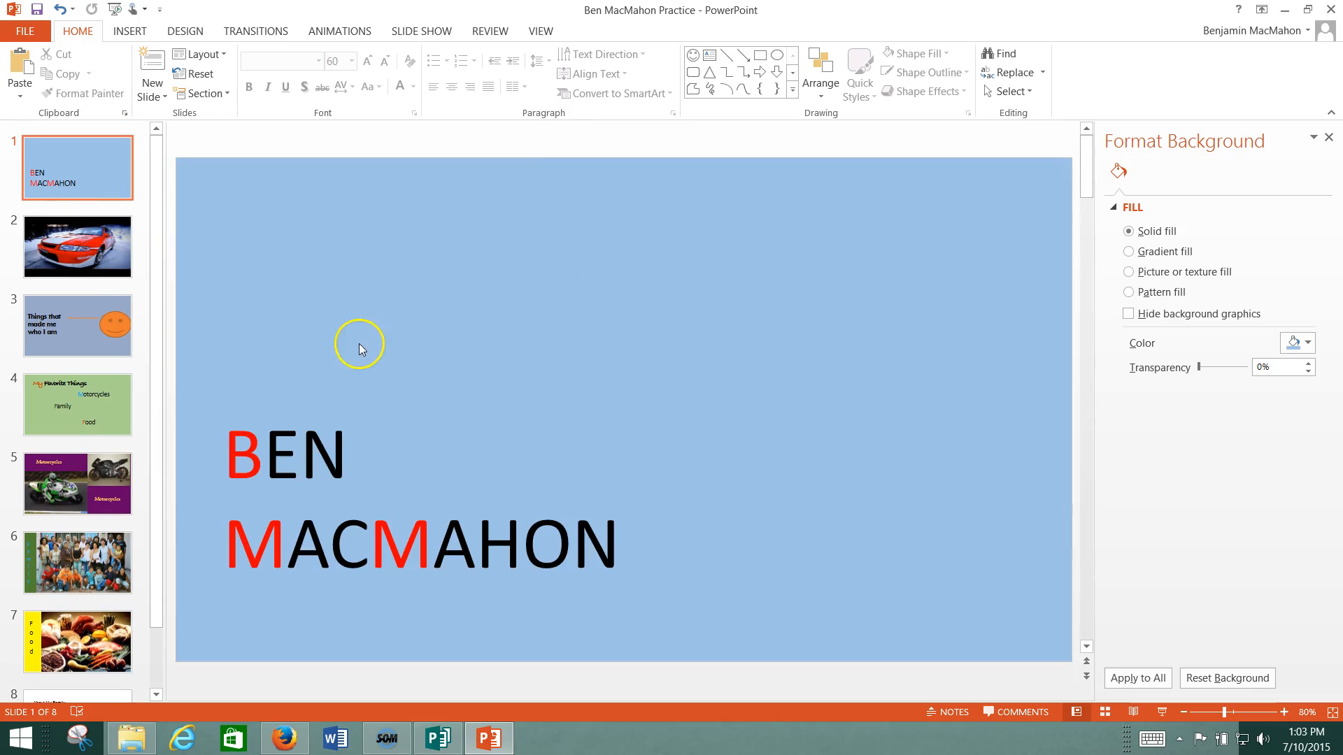
# Select the slide 3 thumbnail, 'Grew Up In the Country', to display it
pyautogui.click(77, 325)
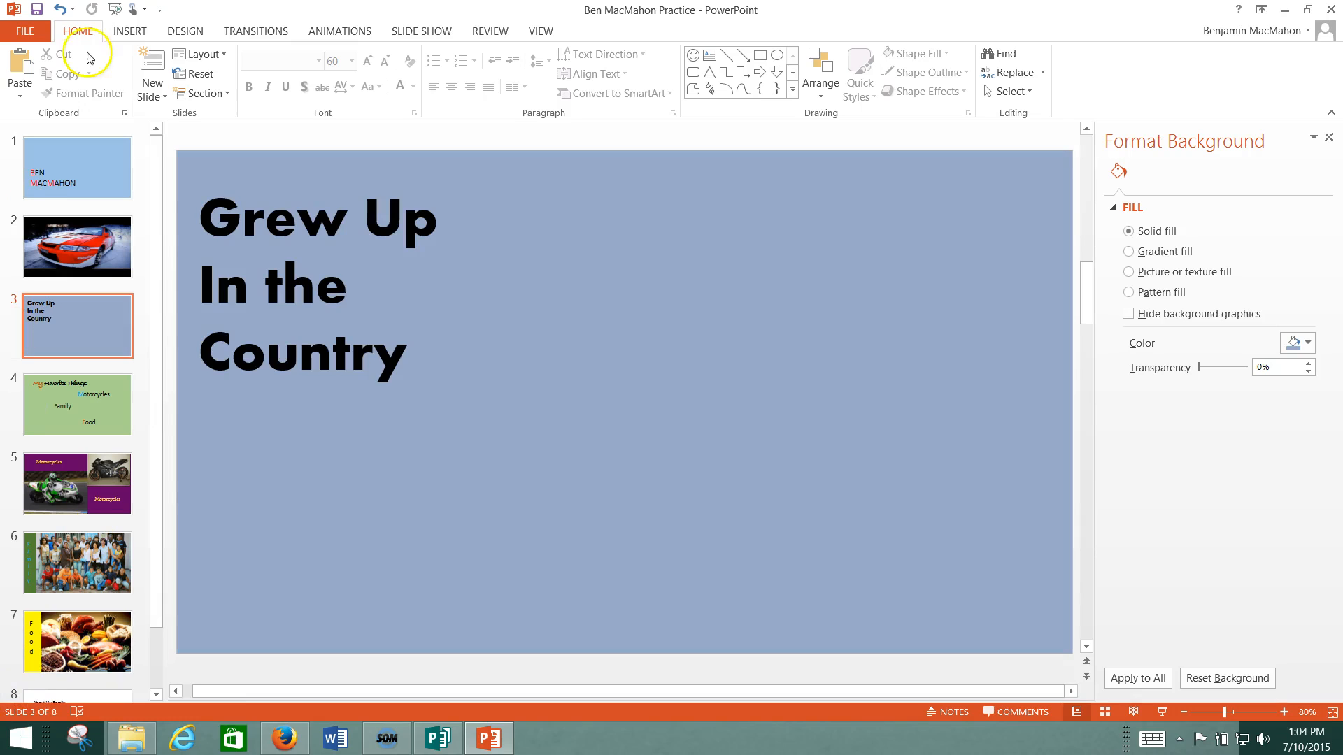
pyautogui.moveTo(34, 10)
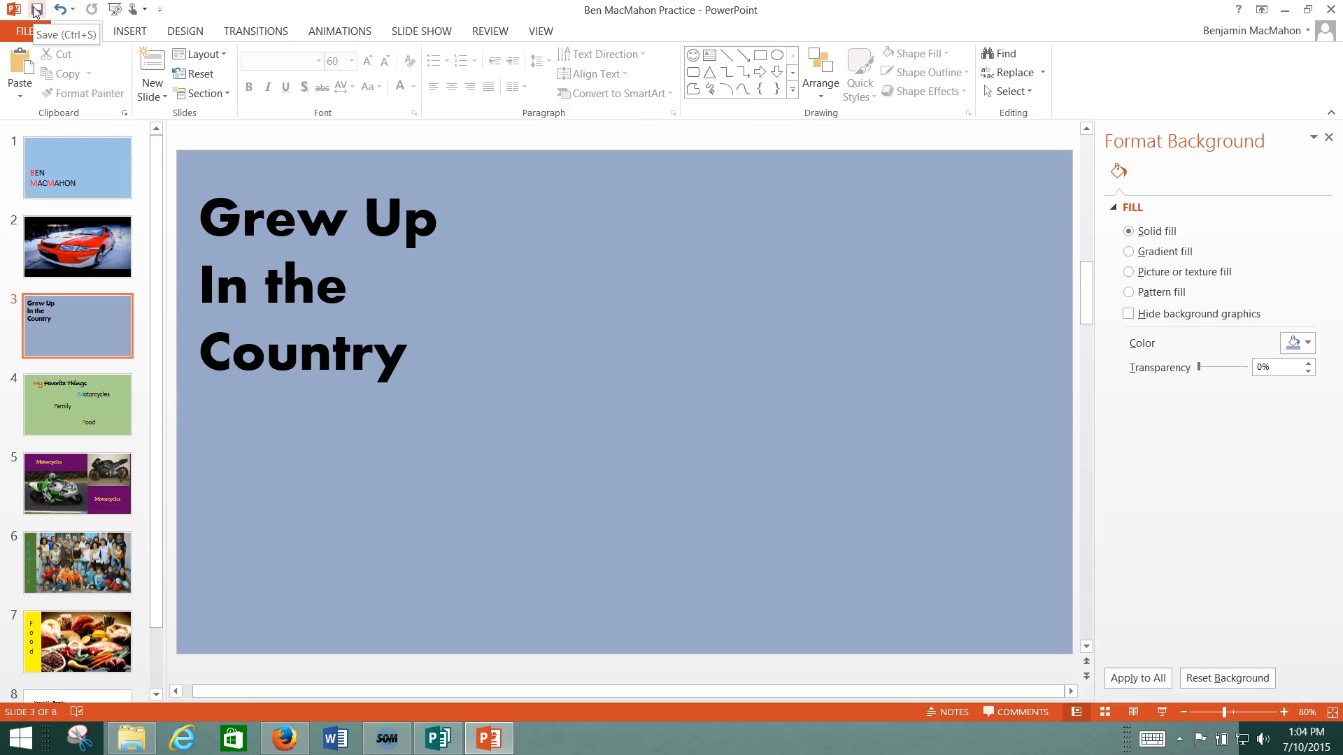
pyautogui.click(1331, 9)
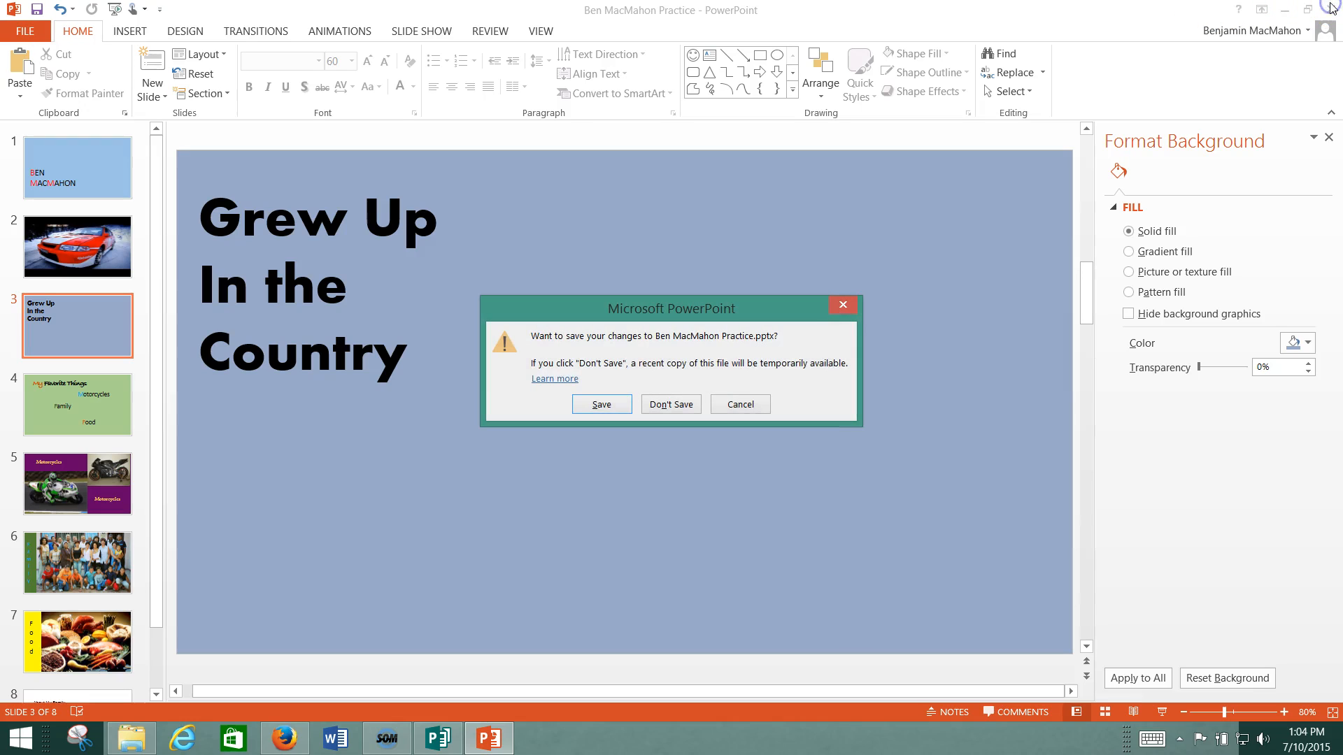
pyautogui.moveTo(796, 280)
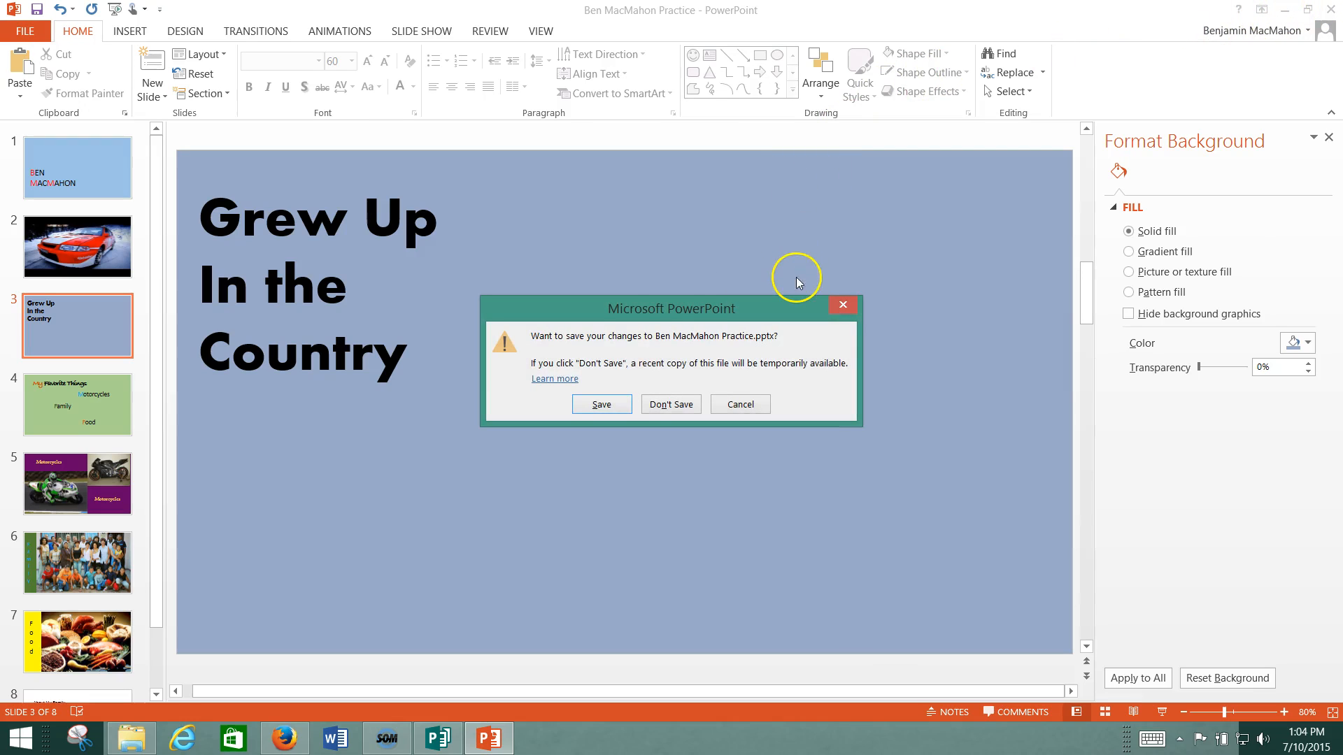